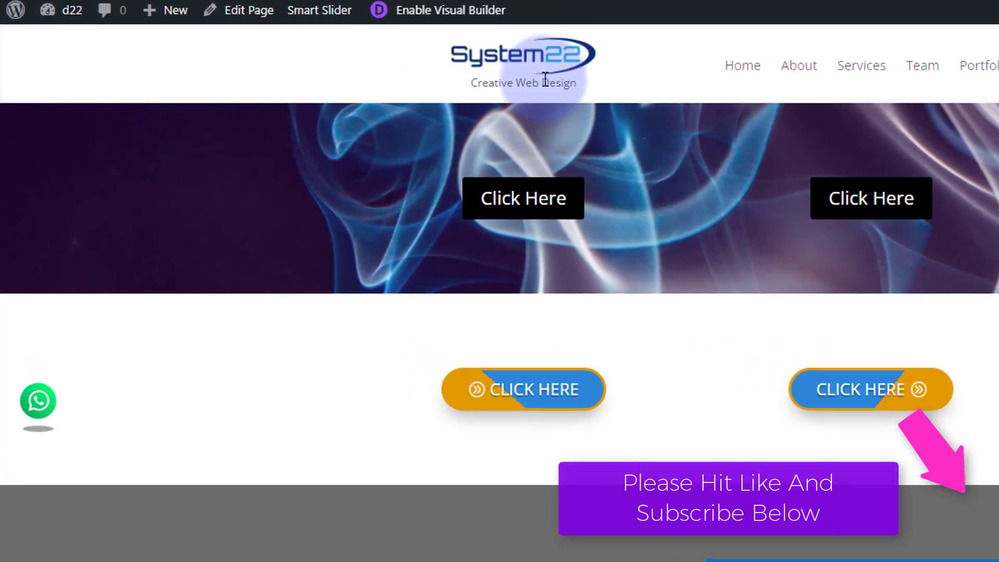
{"action": "mouse_move", "coordinate": [685, 86]}
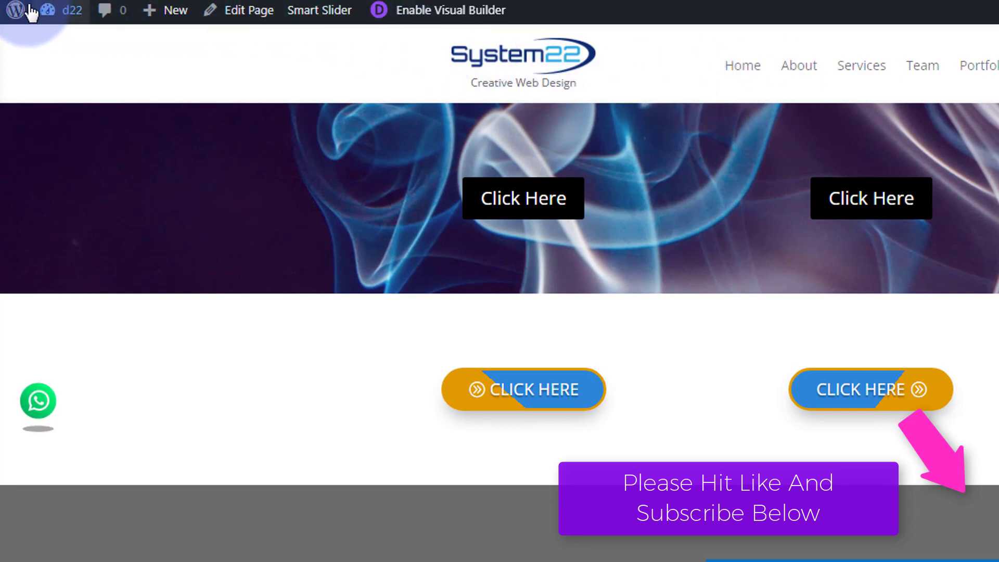
Open the WordPress admin Dashboard using the WordPress logo in the admin bar.
{"action": "left_click", "coordinate": [42, 11]}
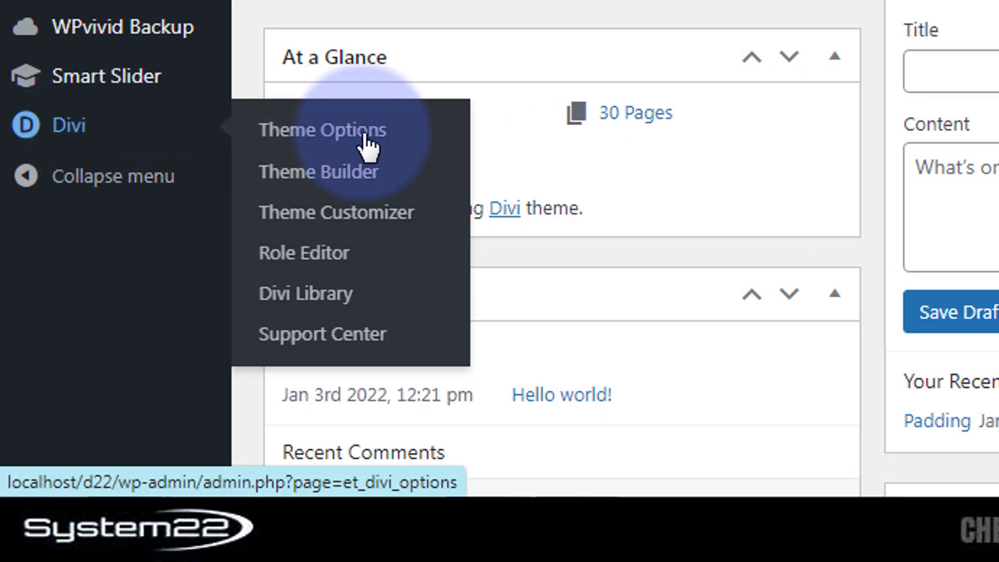
Delete the Global Header from the default Theme Builder template and save the changes.
{"action": "left_click", "coordinate": [318, 173]}
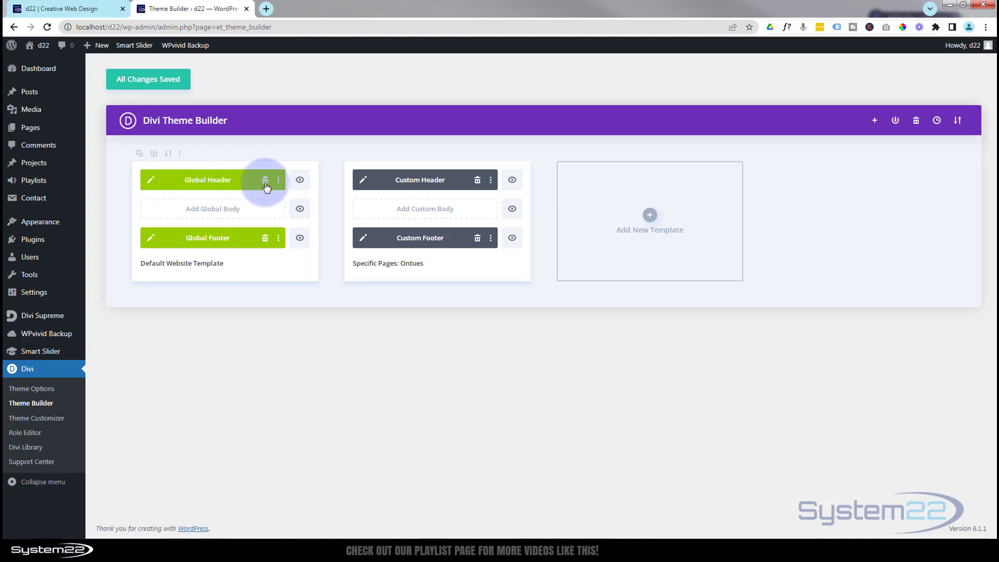
{"action": "left_click", "coordinate": [265, 179]}
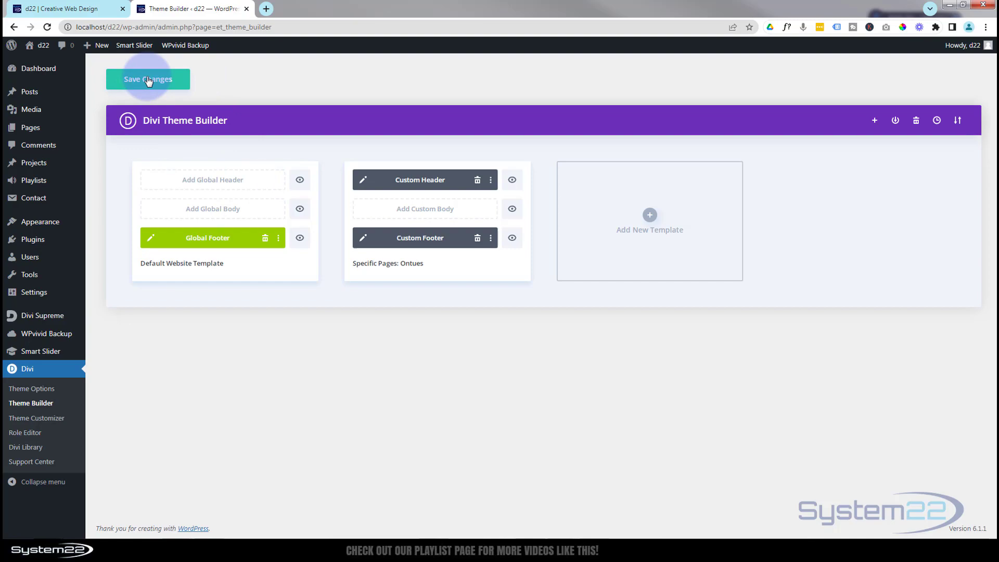
{"action": "left_click", "coordinate": [147, 79]}
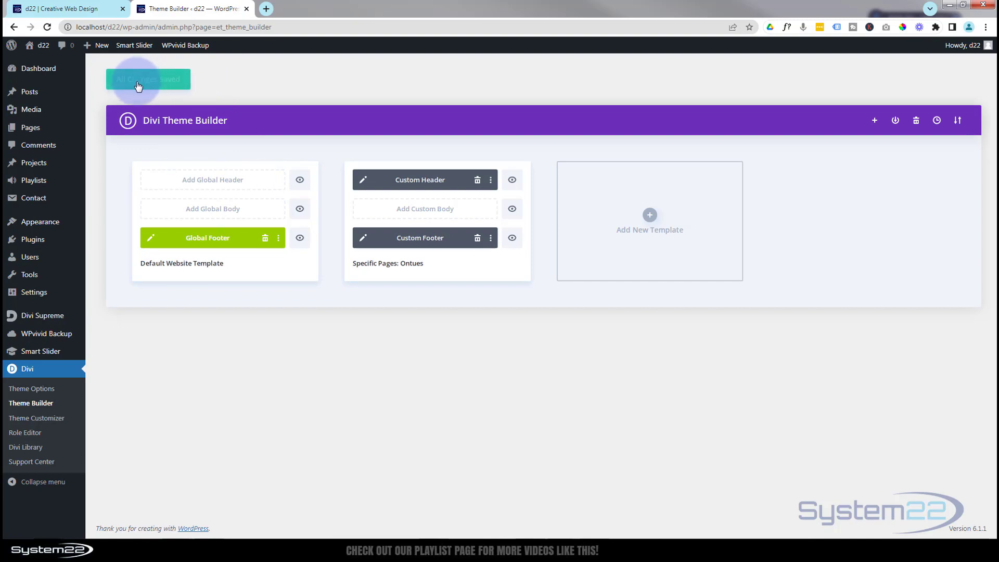
{"action": "left_click", "coordinate": [64, 8]}
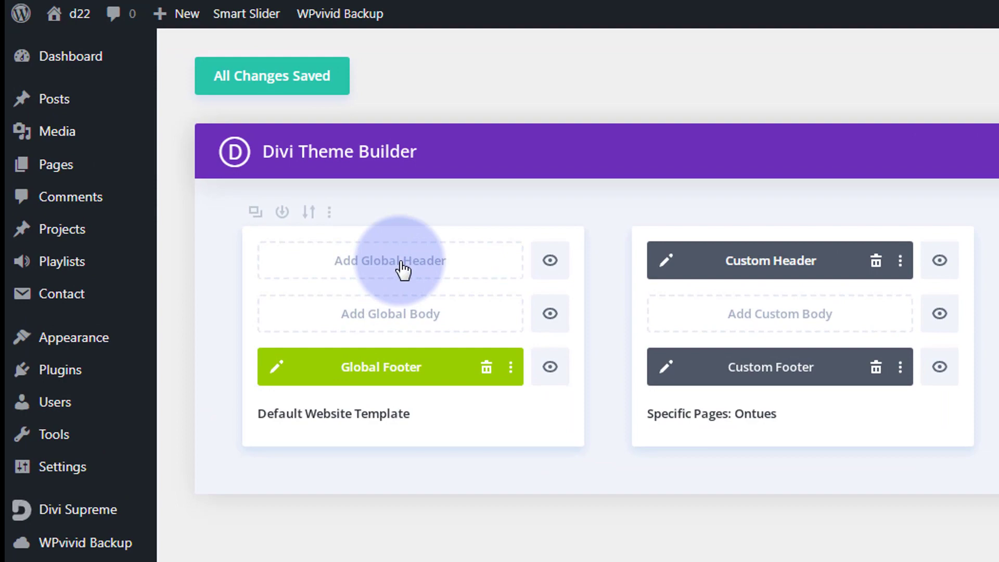
Build a new global header from scratch with a 1/3 + 2/3 column row.
{"action": "left_click", "coordinate": [389, 260]}
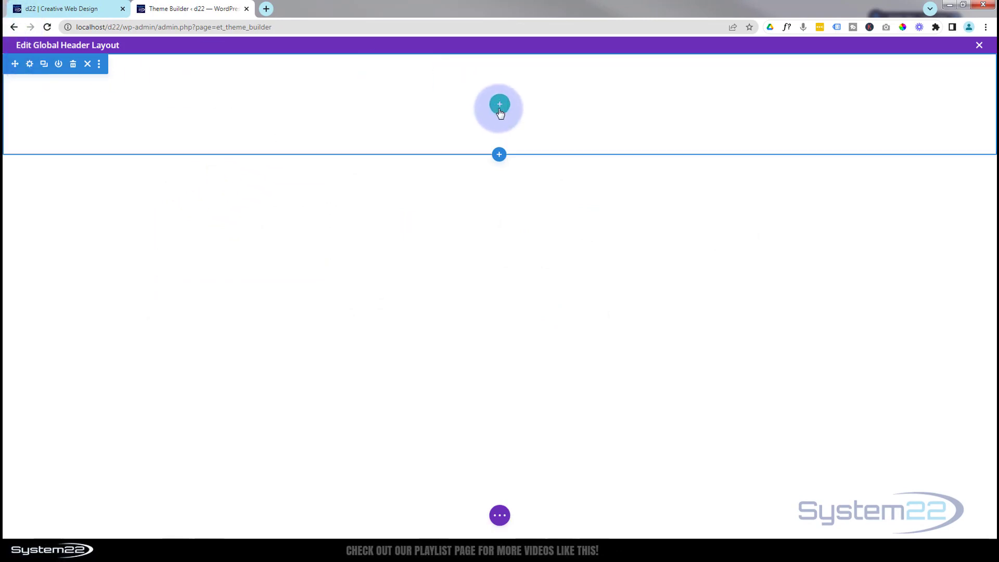
{"action": "mouse_move", "coordinate": [499, 104]}
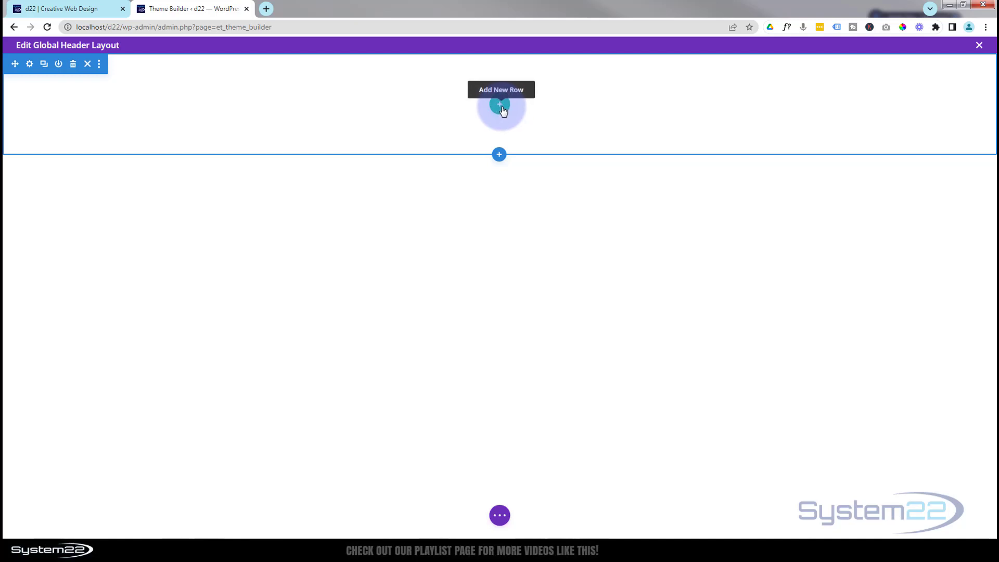
{"action": "left_click", "coordinate": [499, 105]}
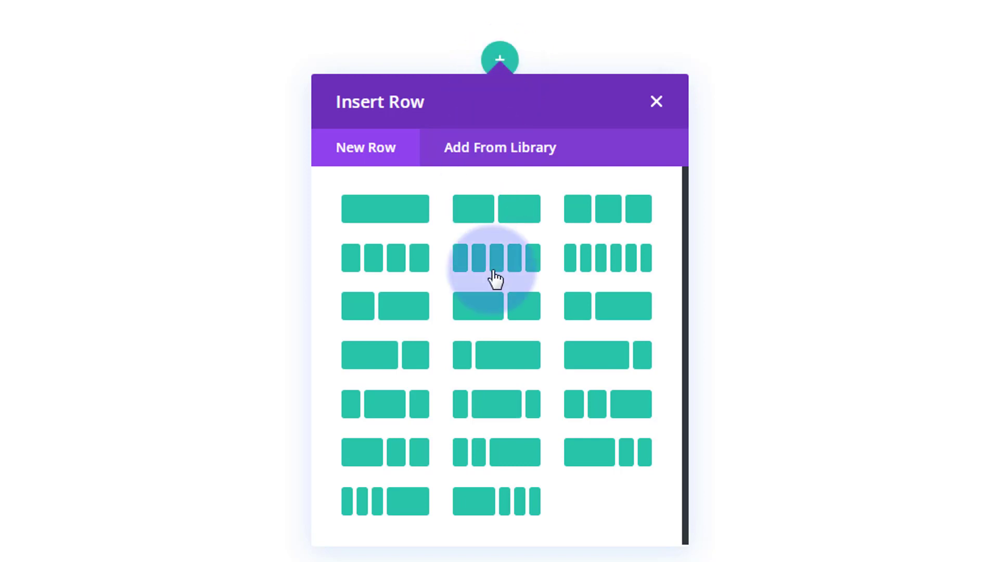
{"action": "mouse_move", "coordinate": [366, 315]}
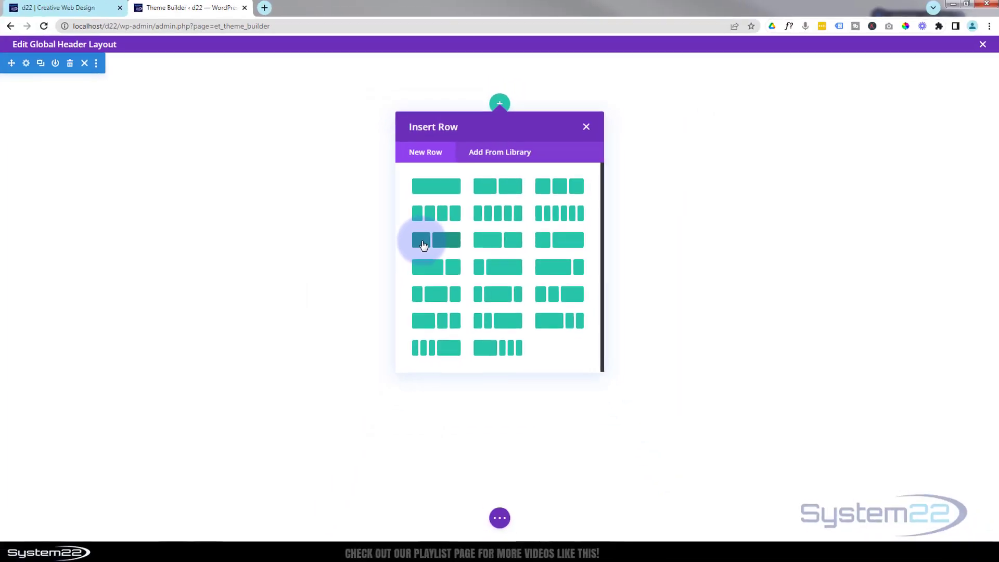
{"action": "left_click", "coordinate": [436, 241]}
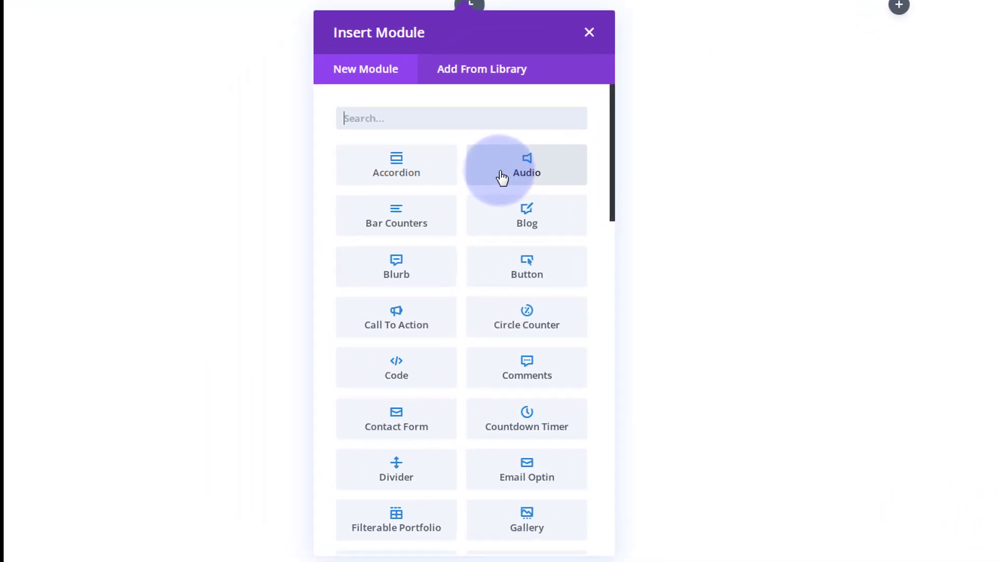
Insert an Image module holding the System22 logo from the Media Library.
{"action": "scroll", "scroll_direction": "down", "scroll_amount": 3}
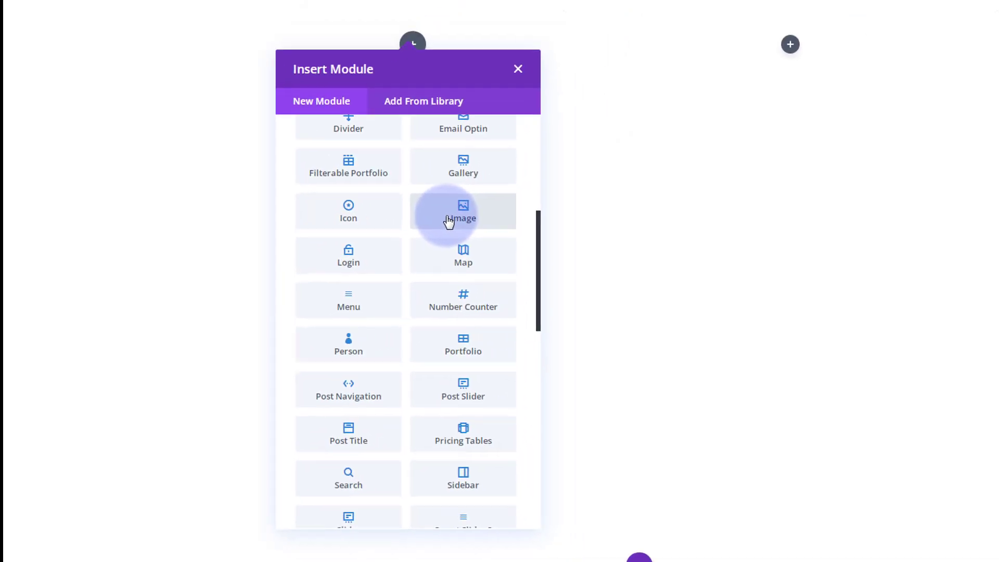
{"action": "left_click", "coordinate": [462, 211]}
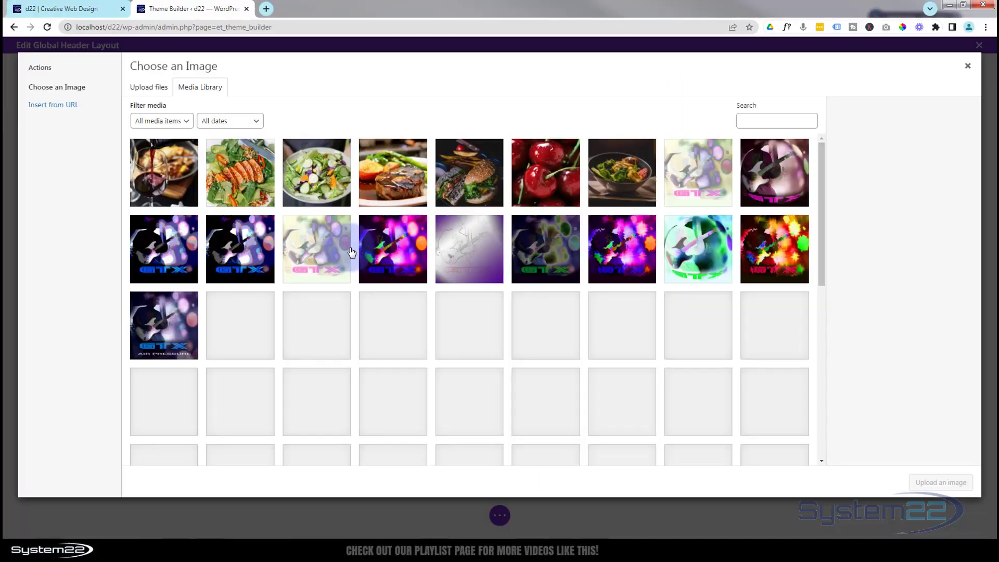
{"action": "scroll", "scroll_direction": "down", "scroll_amount": 3}
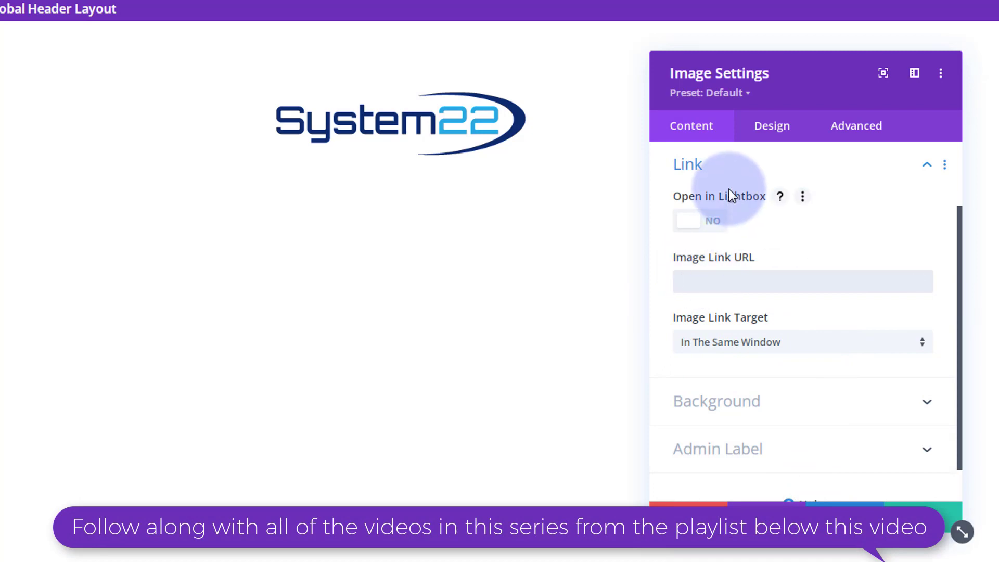
Center the System22 logo within its column using Design > Alignment.
{"action": "left_click", "coordinate": [802, 281]}
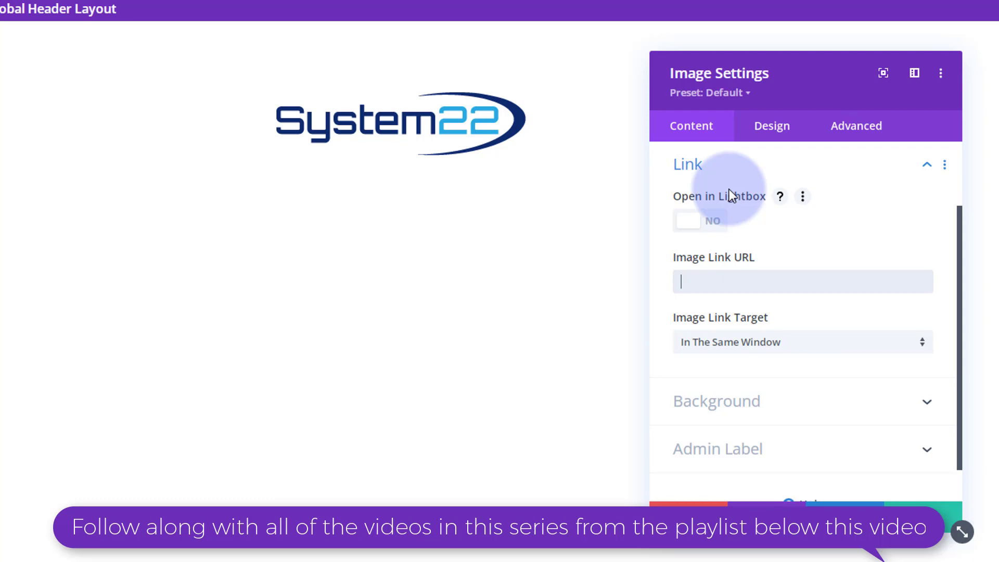
{"action": "left_click", "coordinate": [771, 125]}
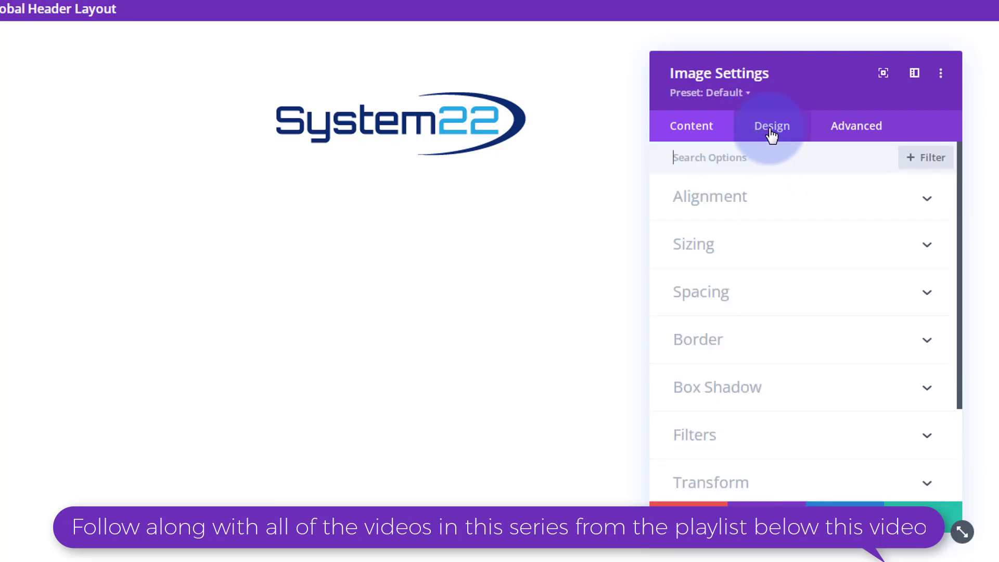
{"action": "left_click", "coordinate": [771, 125]}
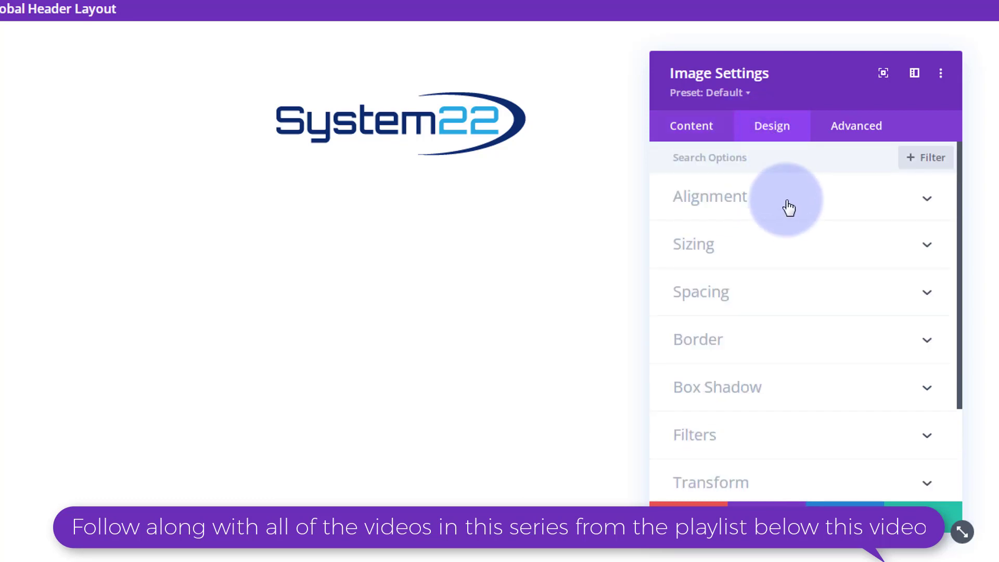
{"action": "left_click", "coordinate": [709, 196]}
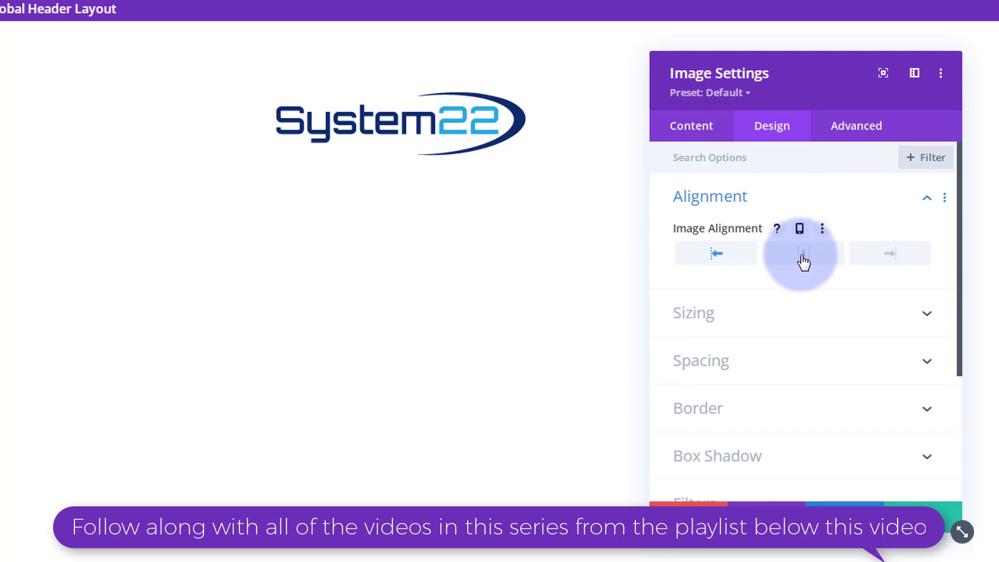
{"action": "left_click", "coordinate": [798, 252]}
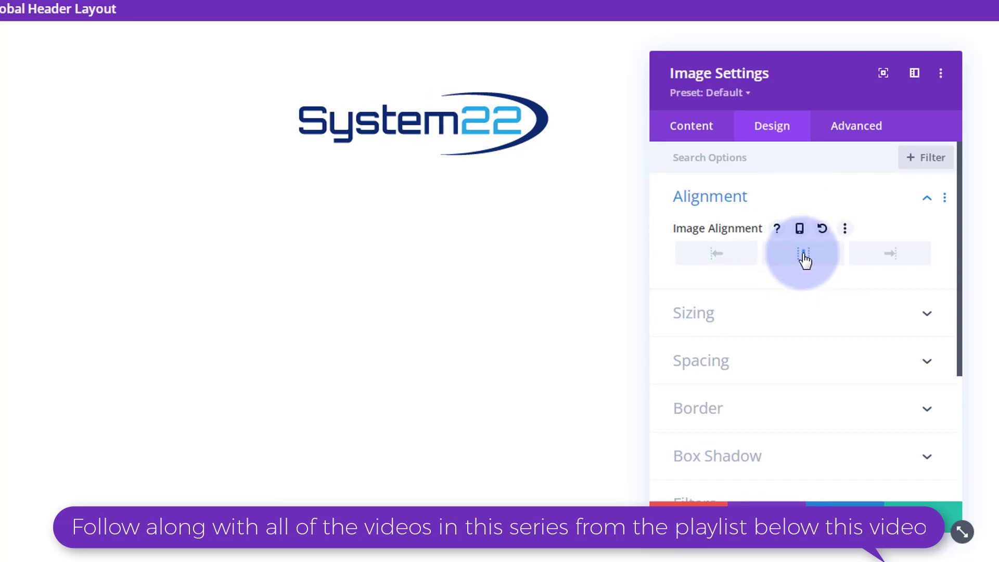
{"action": "left_click", "coordinate": [803, 253]}
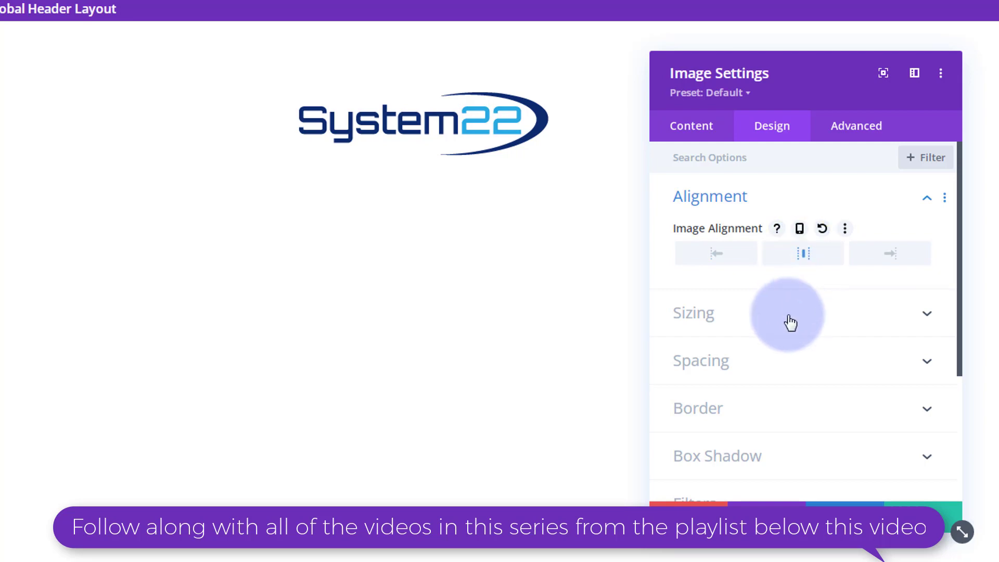
Shrink the logo to 40% width and save its settings.
{"action": "left_click", "coordinate": [693, 313]}
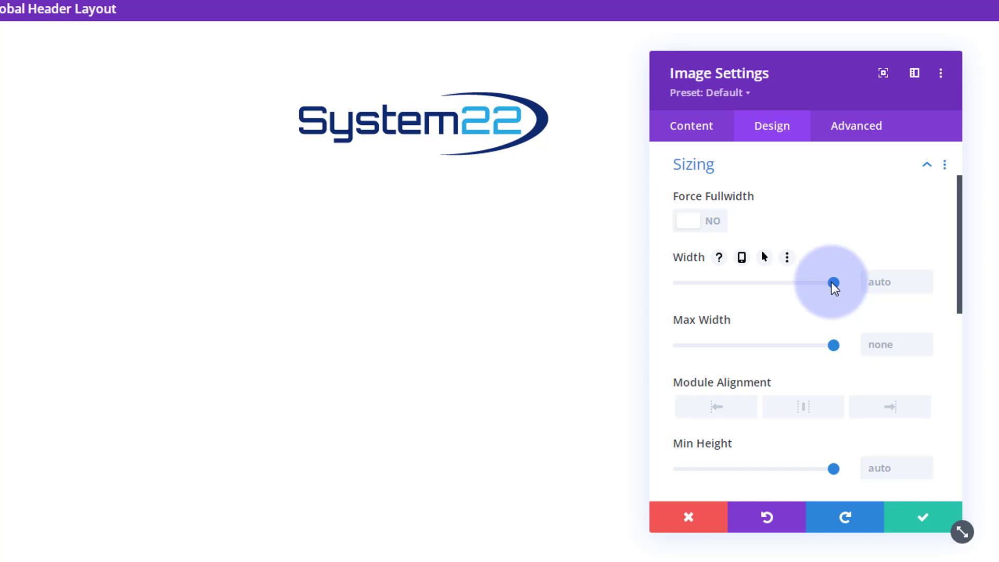
{"action": "left_click_drag", "start_coordinate": [833, 284], "coordinate": [790, 283]}
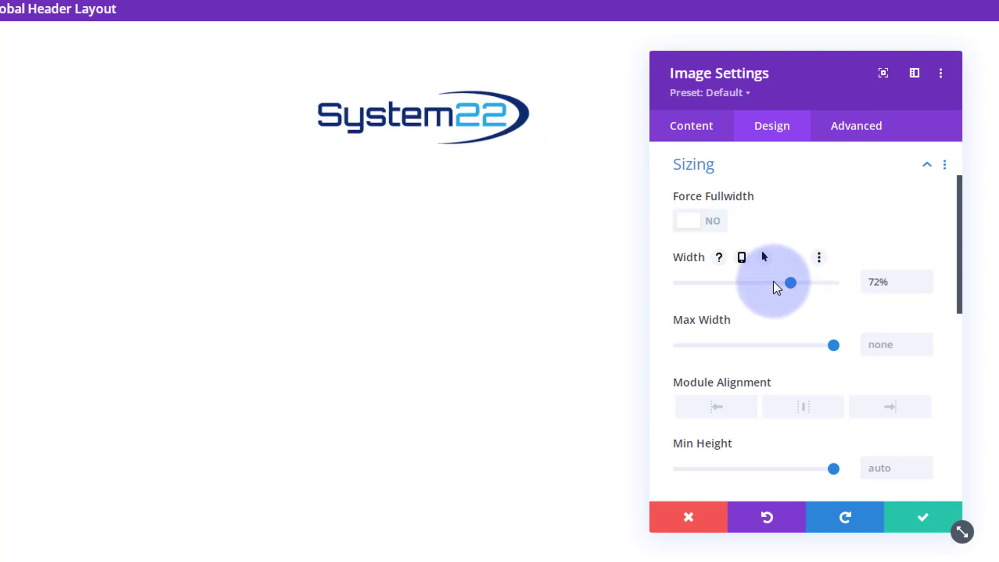
{"action": "left_click_drag", "start_coordinate": [791, 283], "coordinate": [741, 282]}
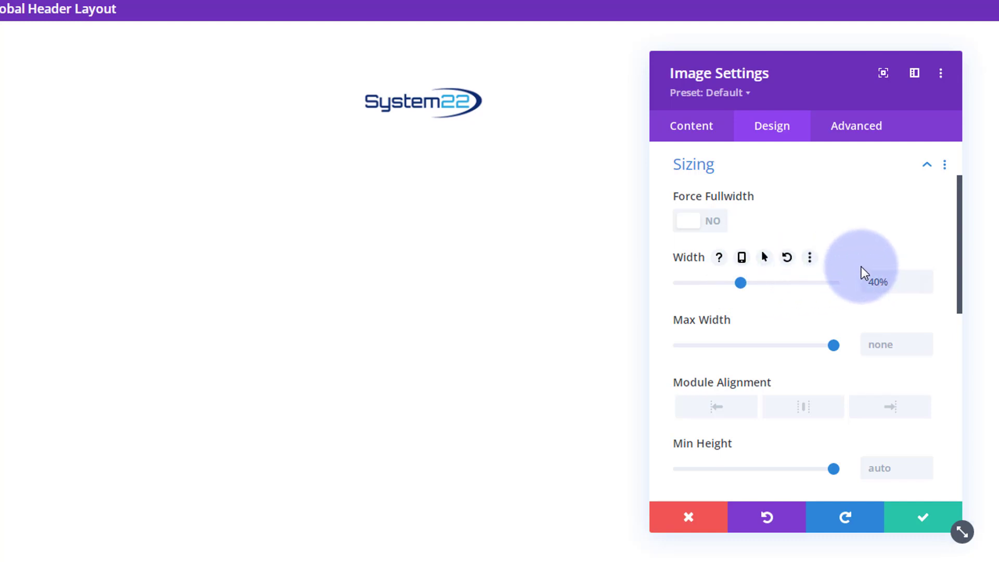
{"action": "scroll", "scroll_direction": "down", "scroll_amount": 3}
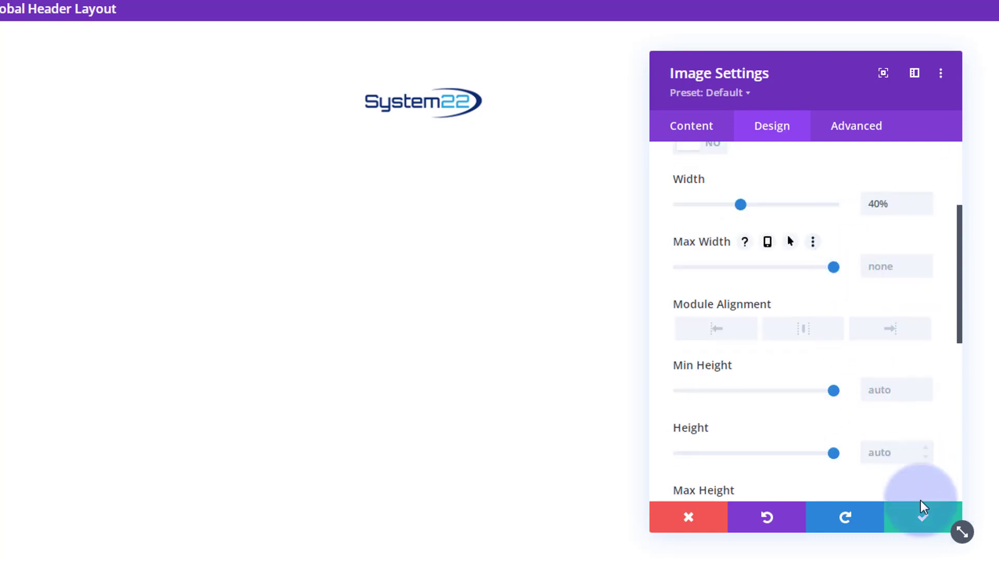
{"action": "left_click", "coordinate": [922, 516]}
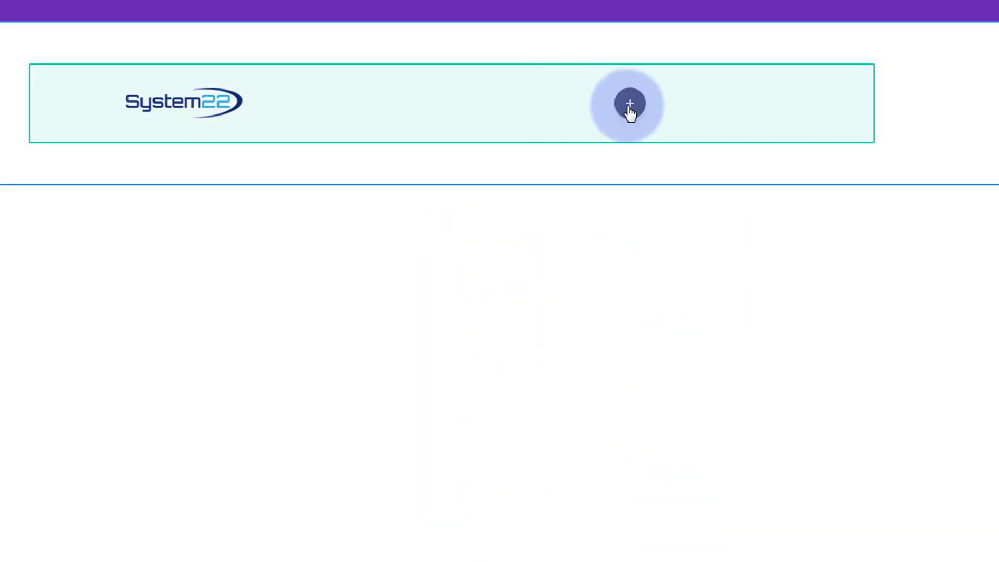
Add a Menu module showing the Top menu in the right column and save it.
{"action": "left_click", "coordinate": [629, 103]}
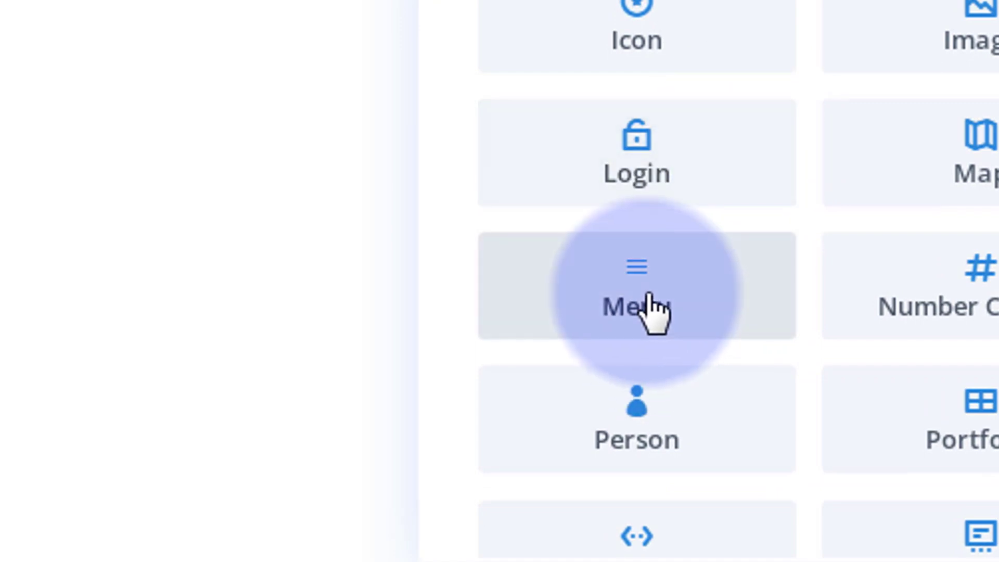
{"action": "left_click", "coordinate": [635, 287]}
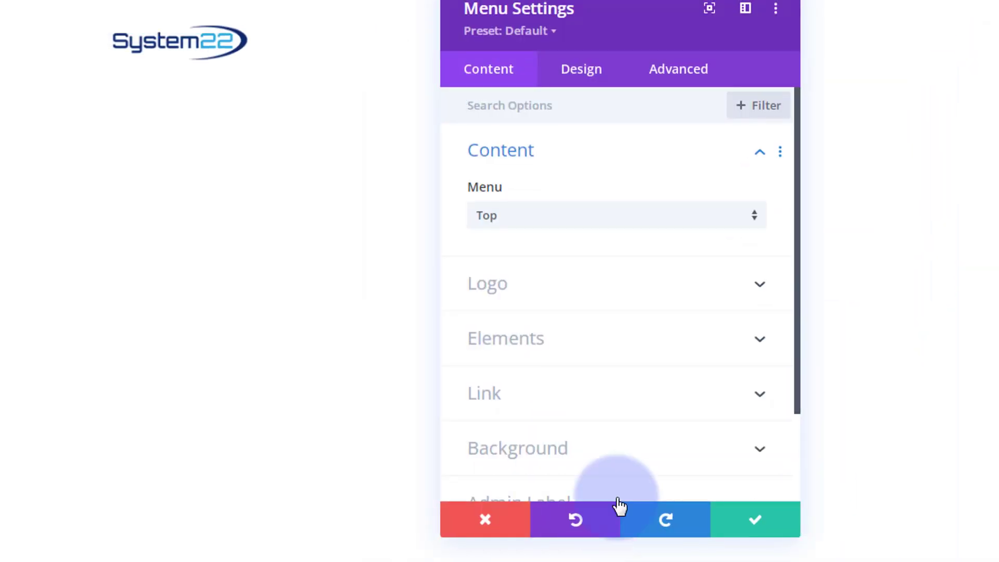
{"action": "left_click_drag", "start_coordinate": [618, 8], "coordinate": [215, 14]}
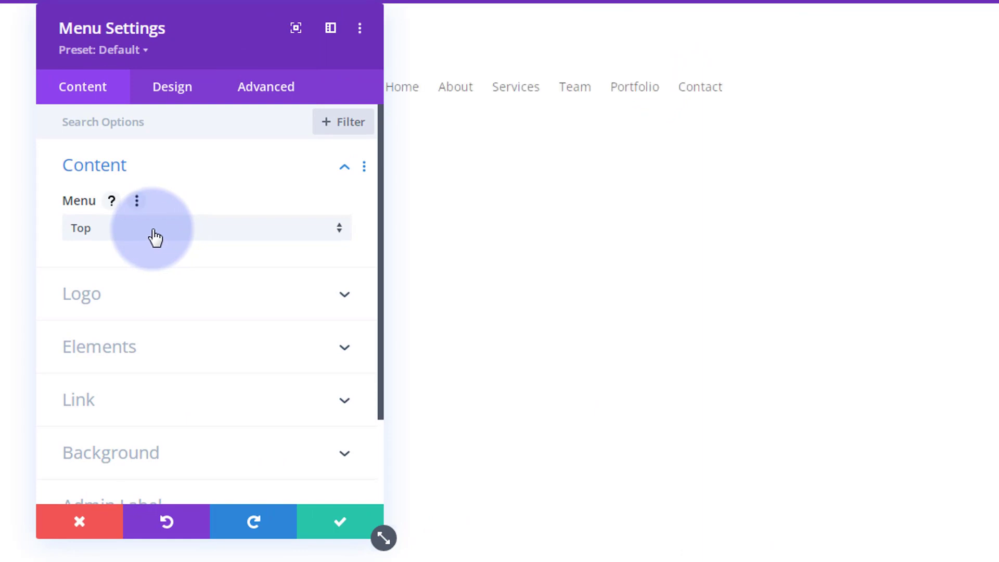
{"action": "left_click", "coordinate": [207, 228]}
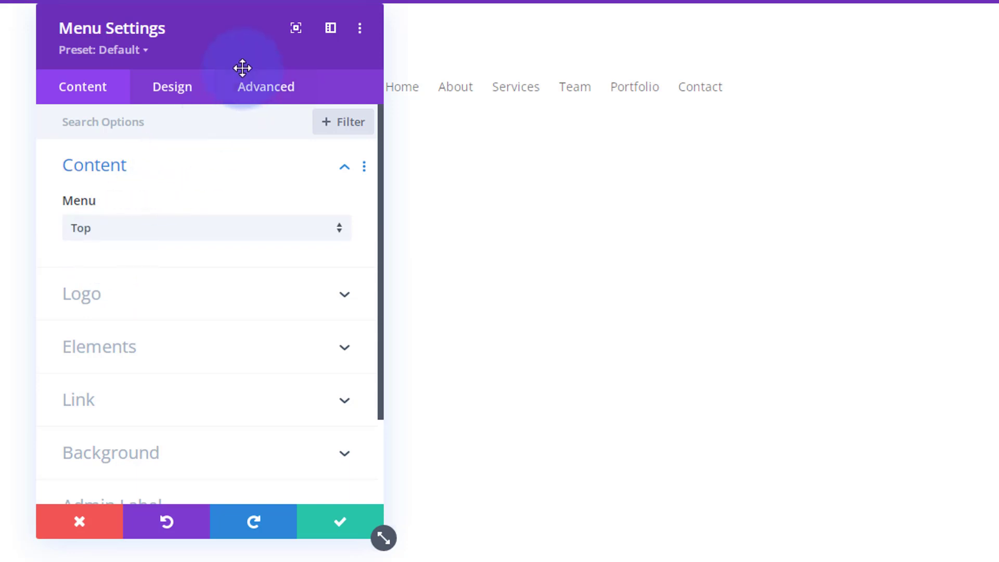
{"action": "mouse_move", "coordinate": [158, 375]}
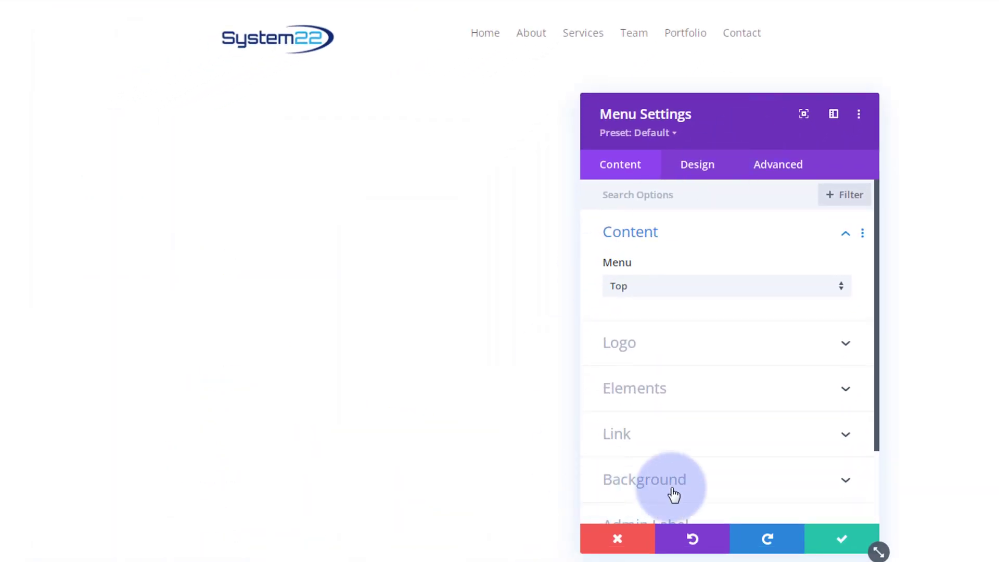
{"action": "mouse_move", "coordinate": [841, 540]}
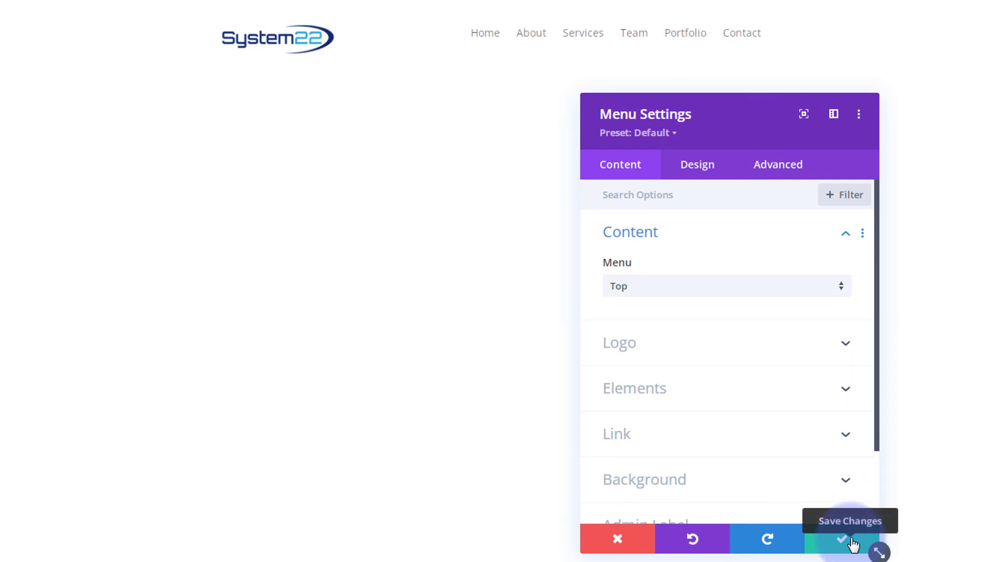
{"action": "left_click", "coordinate": [840, 539]}
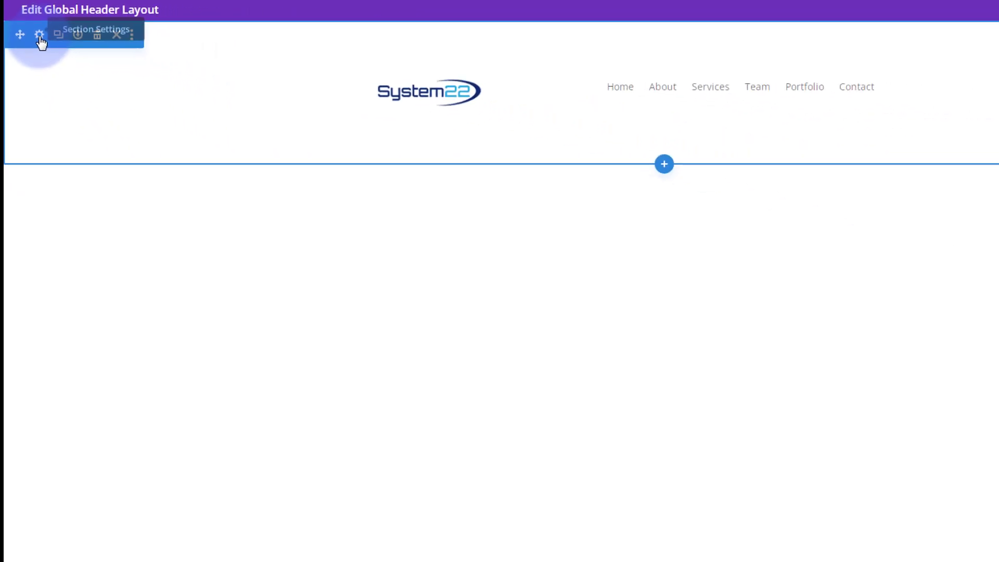
Turn on Show Inner Shadow in the header section's Layout settings.
{"action": "left_click", "coordinate": [39, 34]}
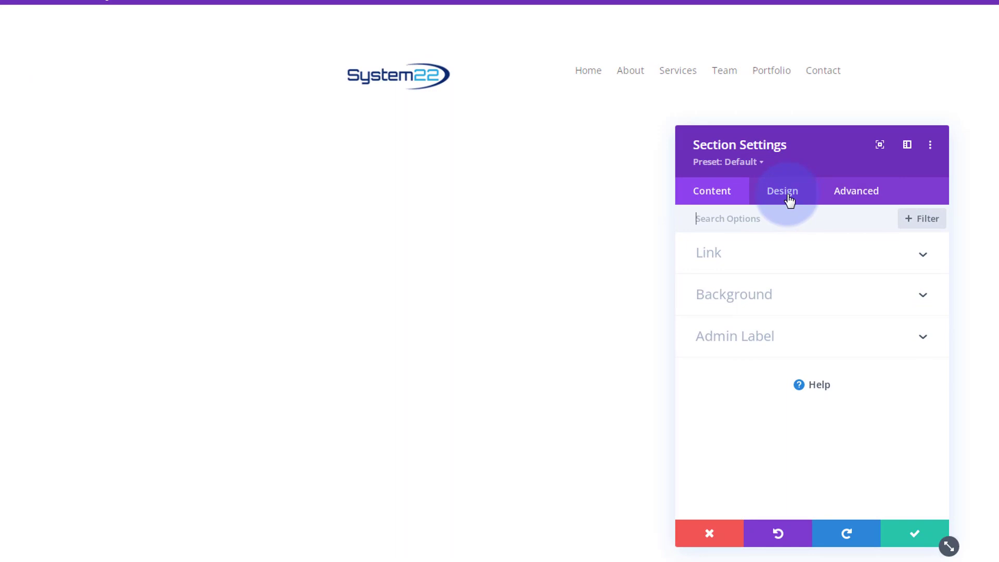
{"action": "left_click", "coordinate": [782, 190]}
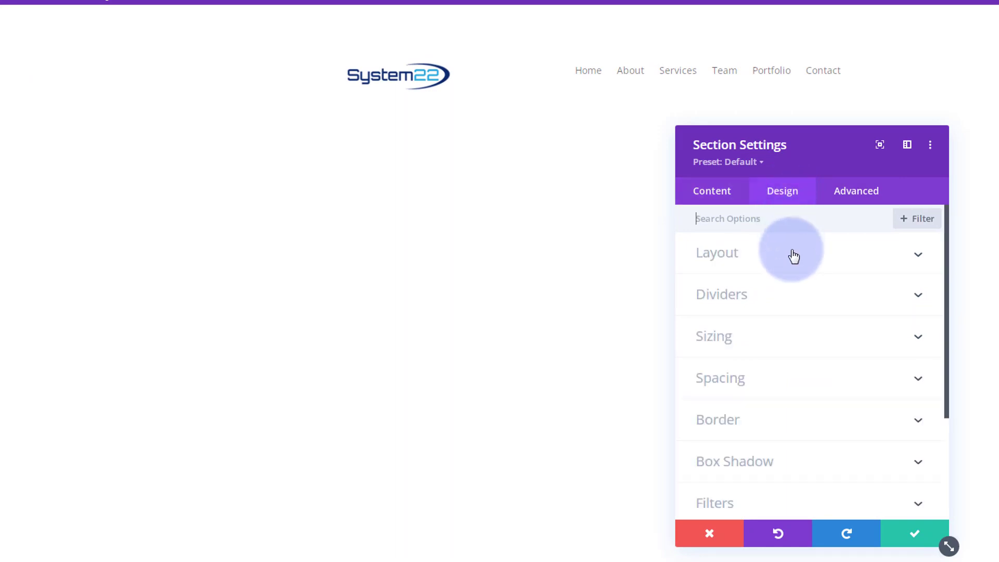
{"action": "left_click", "coordinate": [716, 252]}
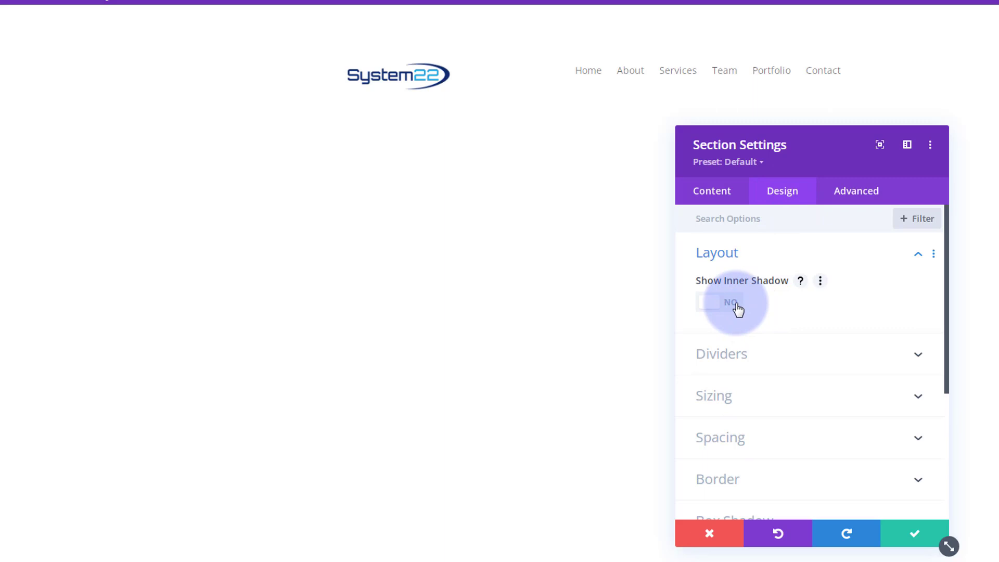
{"action": "left_click", "coordinate": [718, 301]}
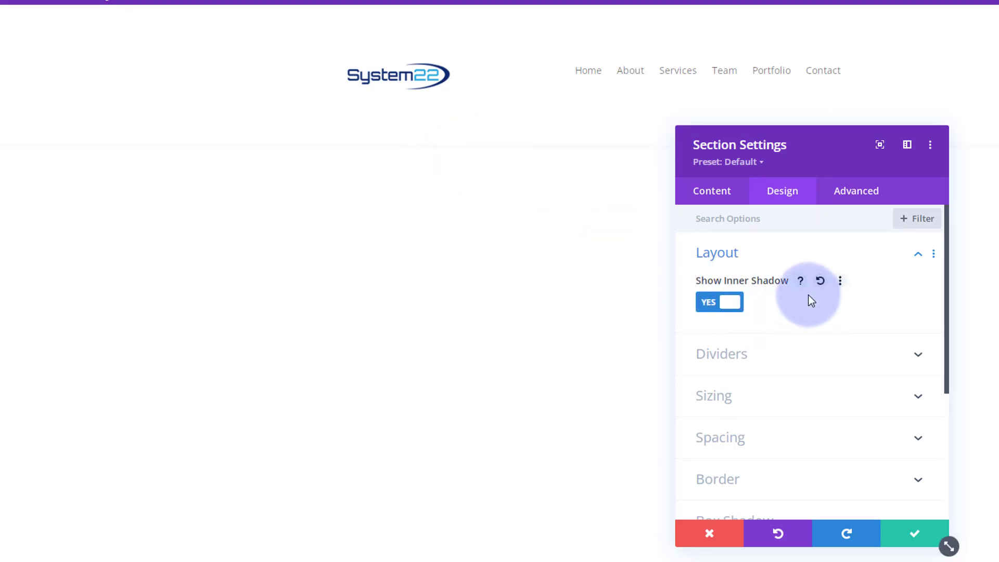
Set the section's top and bottom padding to 0px.
{"action": "scroll", "scroll_direction": "down", "scroll_amount": 3}
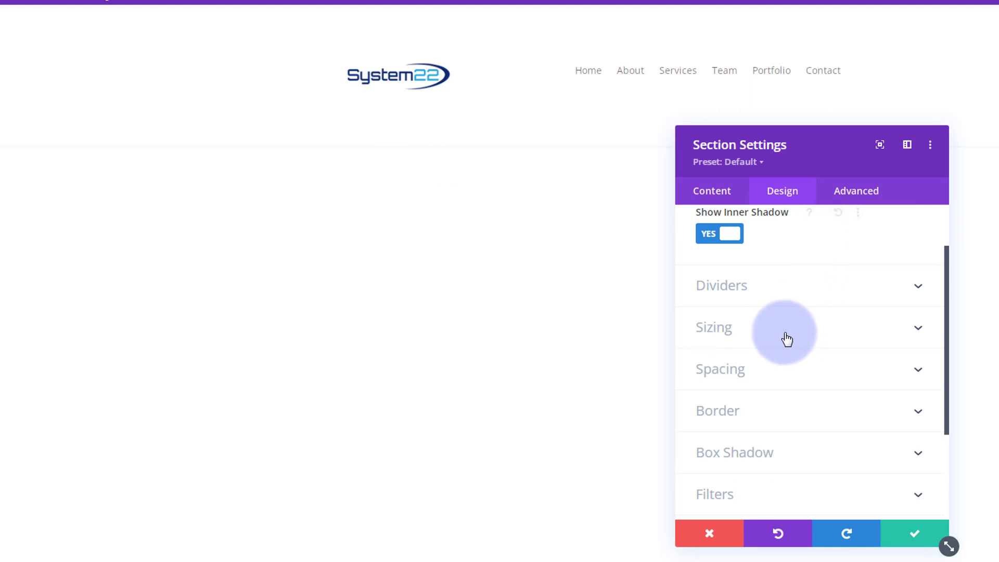
{"action": "left_click", "coordinate": [721, 369]}
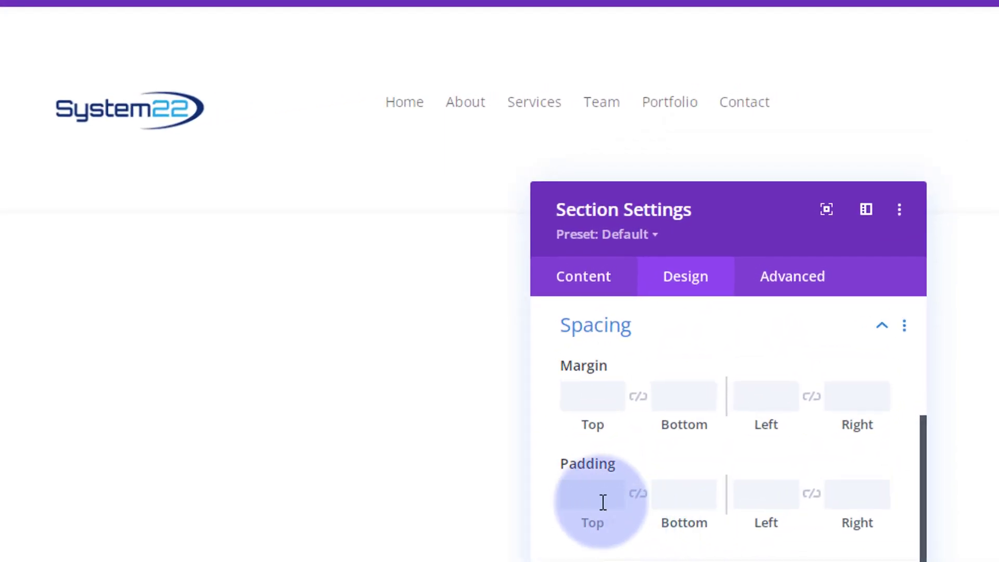
{"action": "type", "text": "0px"}
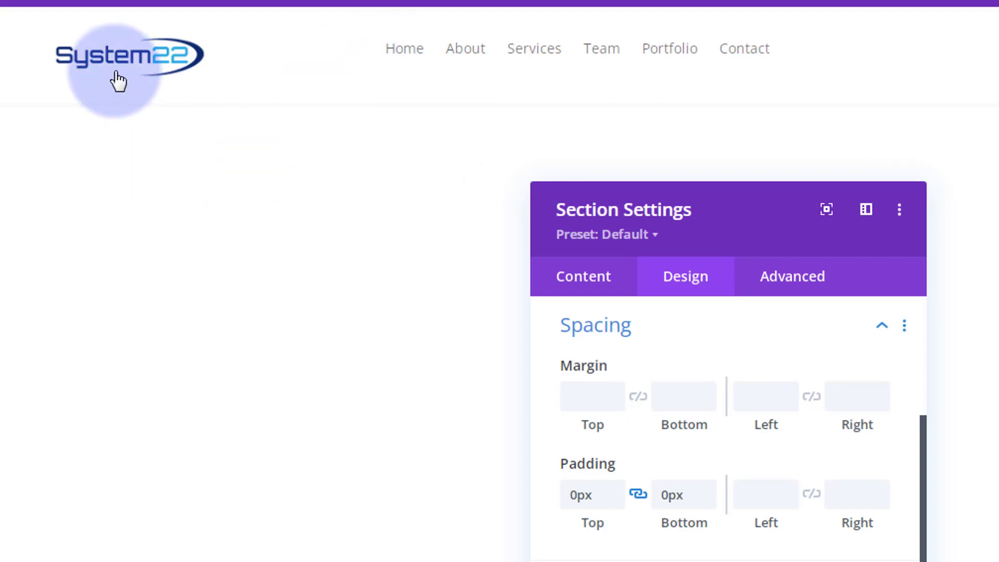
{"action": "mouse_move", "coordinate": [279, 102]}
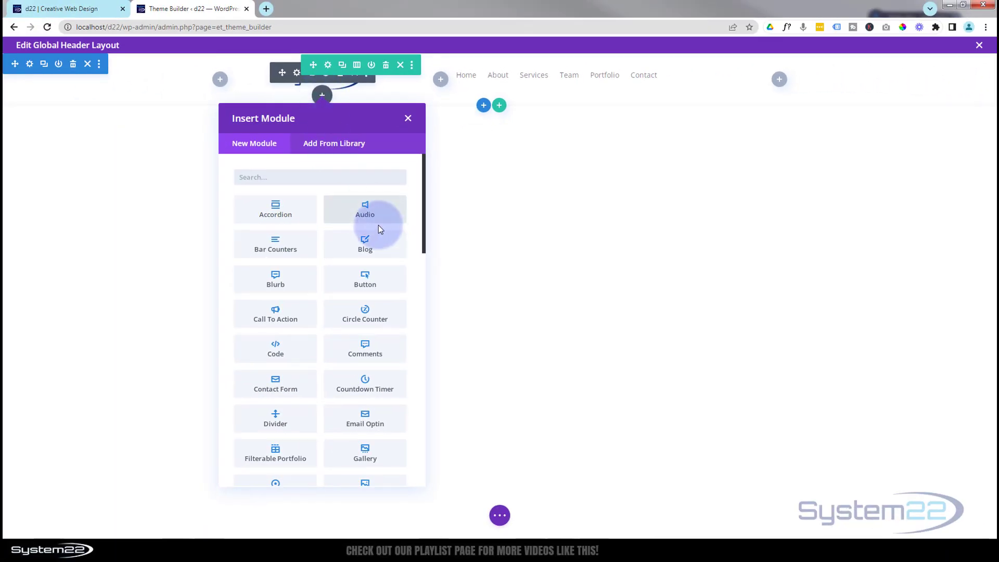
Insert a Text module with placeholder content beneath the System22 logo.
{"action": "scroll", "scroll_direction": "down", "scroll_amount": 3}
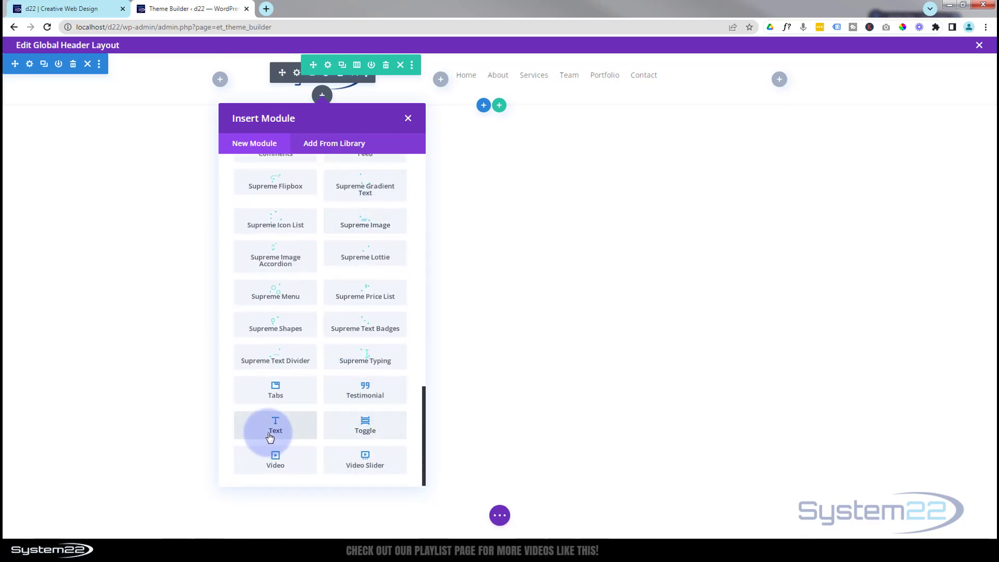
{"action": "left_click", "coordinate": [275, 425]}
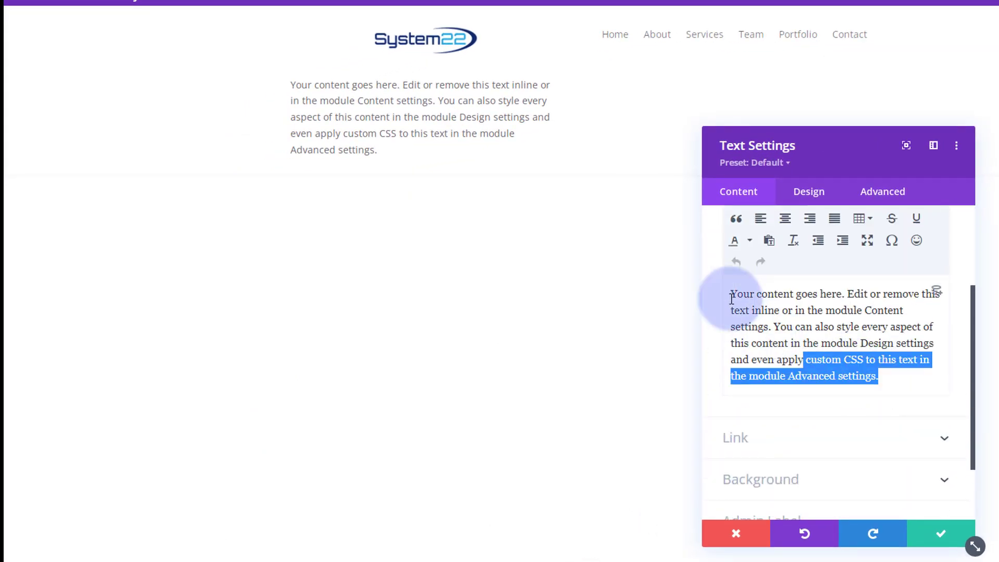
Replace the text body with dynamic Site Tagline content, showing 'Creative Web Design'.
{"action": "type", "text": "My Ta"}
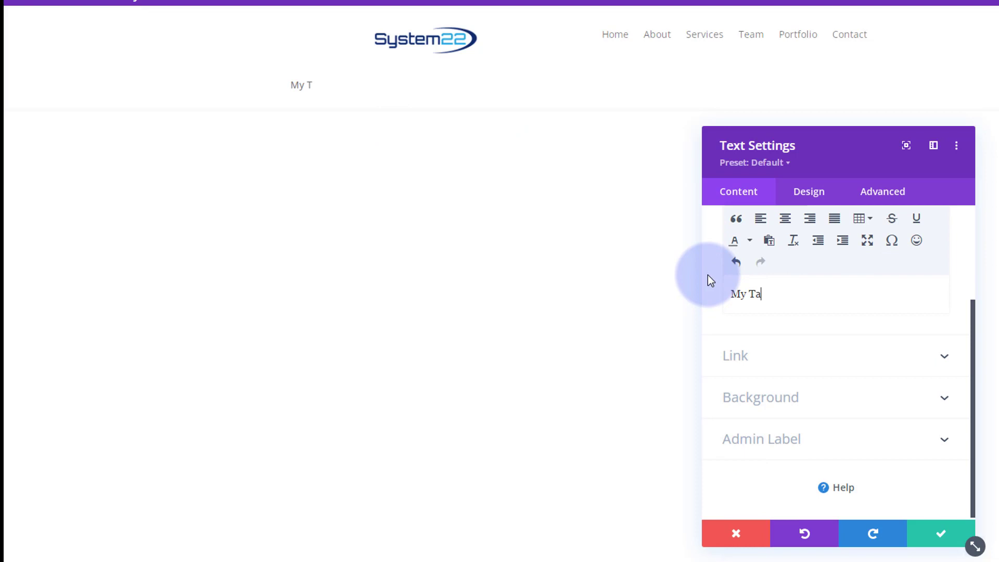
{"action": "type", "text": "gLine"}
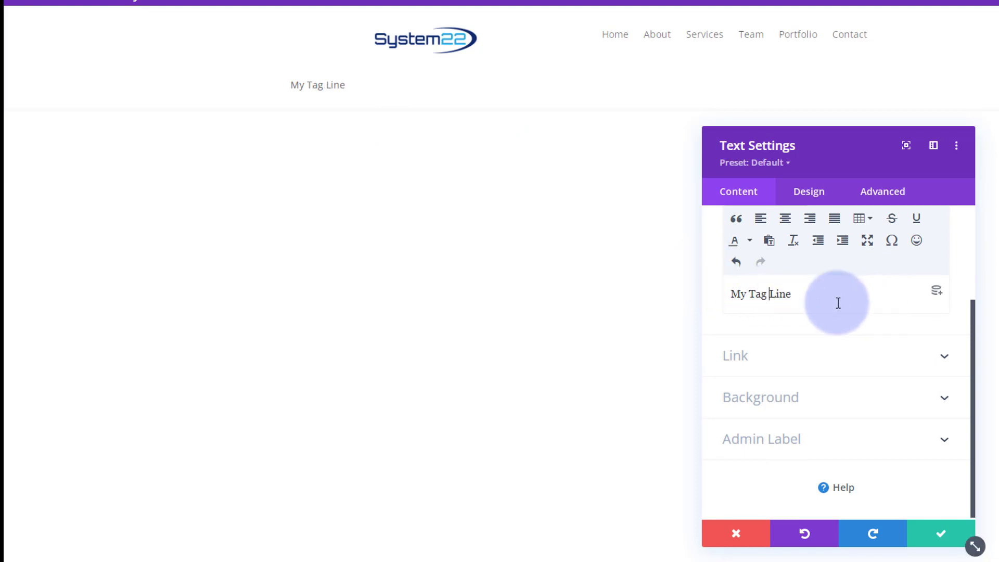
{"action": "mouse_move", "coordinate": [937, 292]}
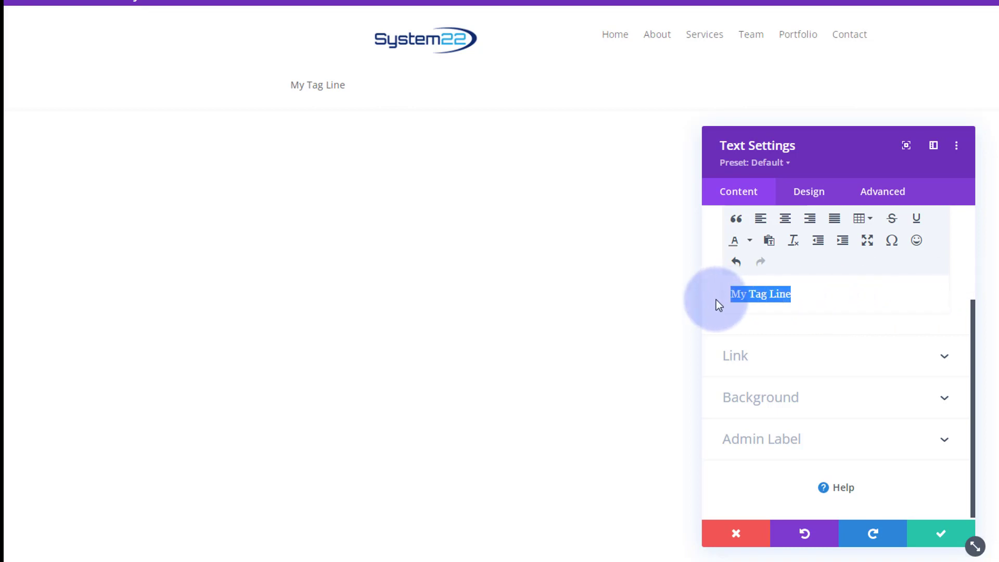
{"action": "key", "text": "Delete"}
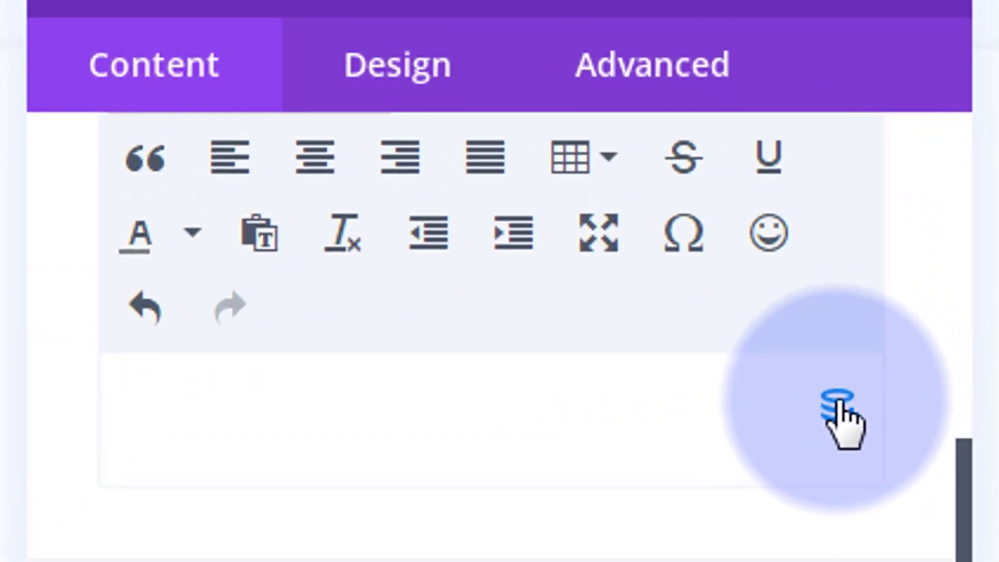
{"action": "left_click", "coordinate": [832, 417]}
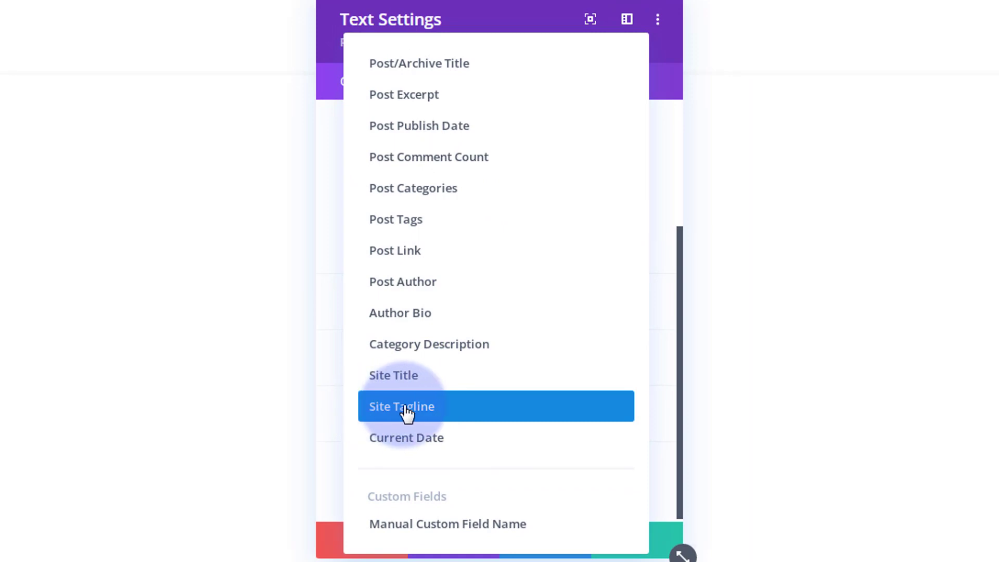
{"action": "mouse_move", "coordinate": [411, 437]}
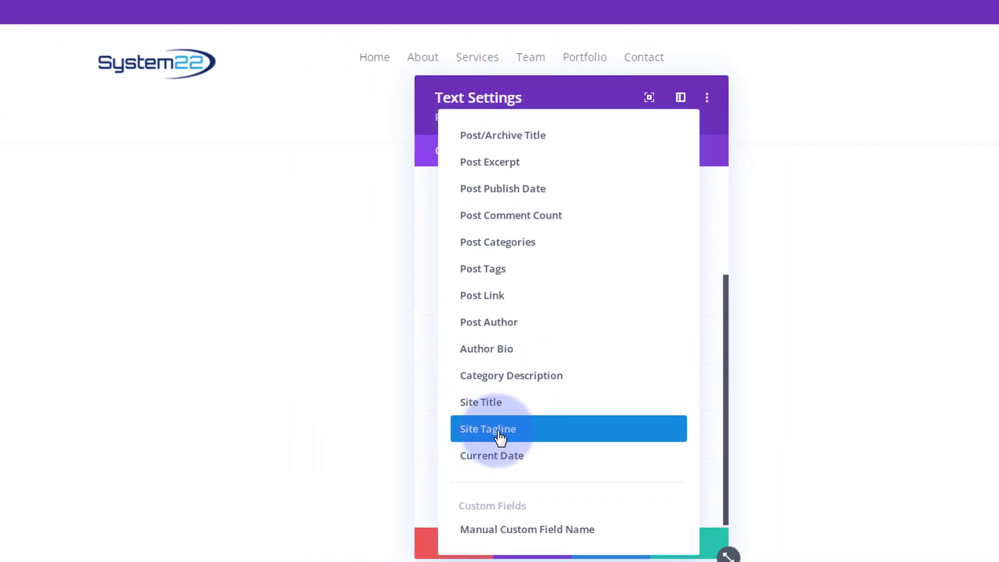
{"action": "left_click", "coordinate": [487, 429]}
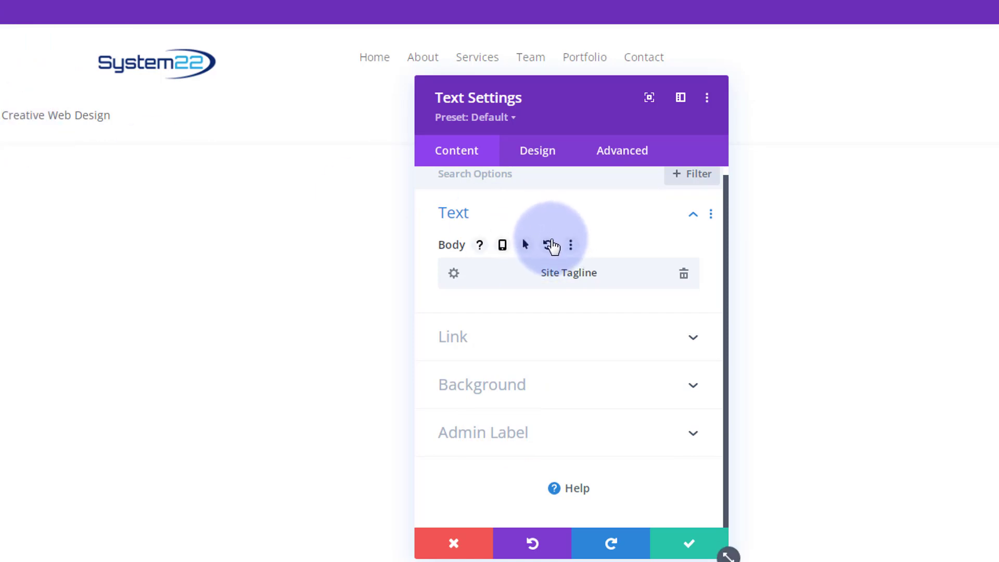
{"action": "mouse_move", "coordinate": [551, 245]}
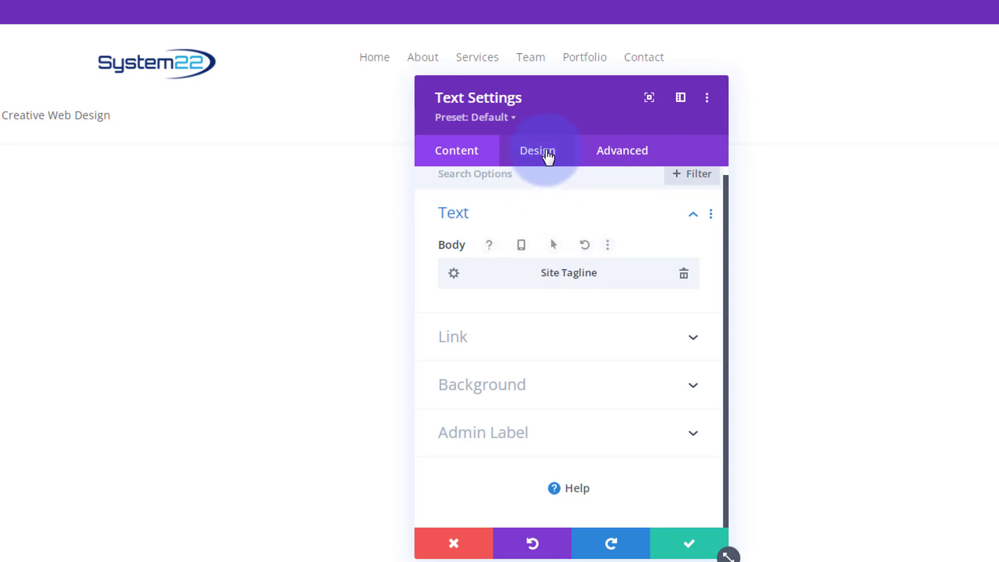
Set the tagline's text size to 12px and center its alignment.
{"action": "left_click", "coordinate": [537, 151]}
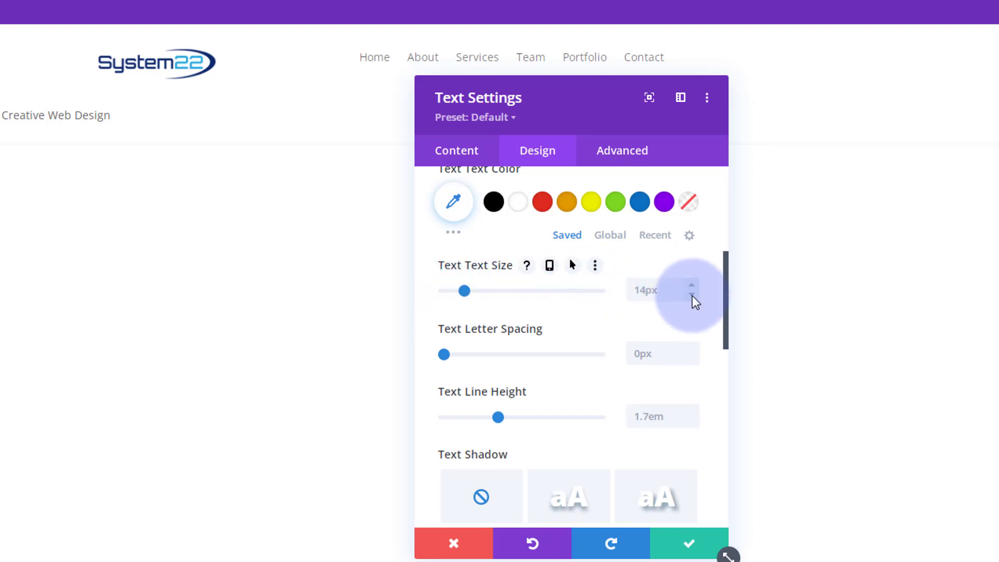
{"action": "left_click", "coordinate": [694, 296]}
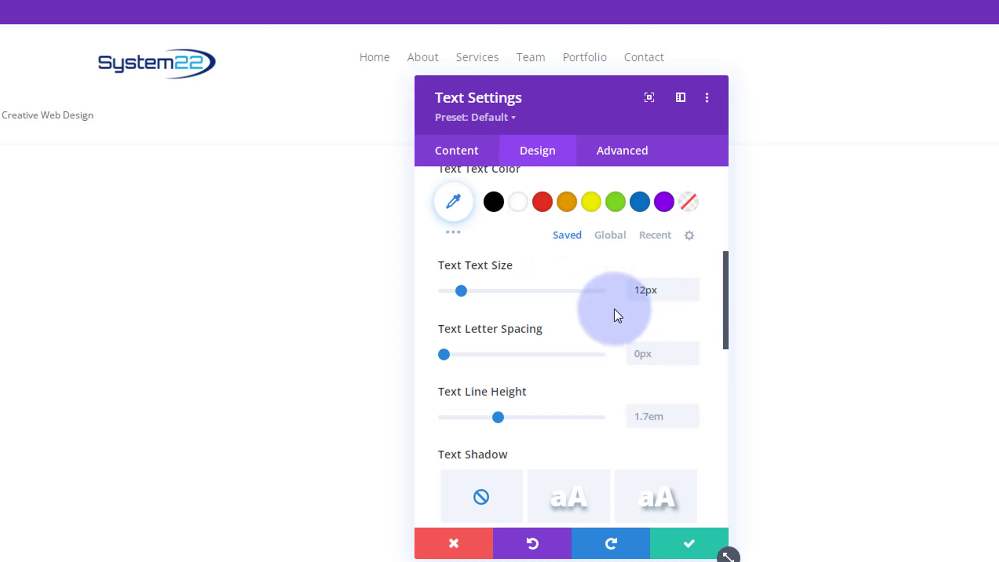
{"action": "scroll", "scroll_direction": "down", "scroll_amount": 3}
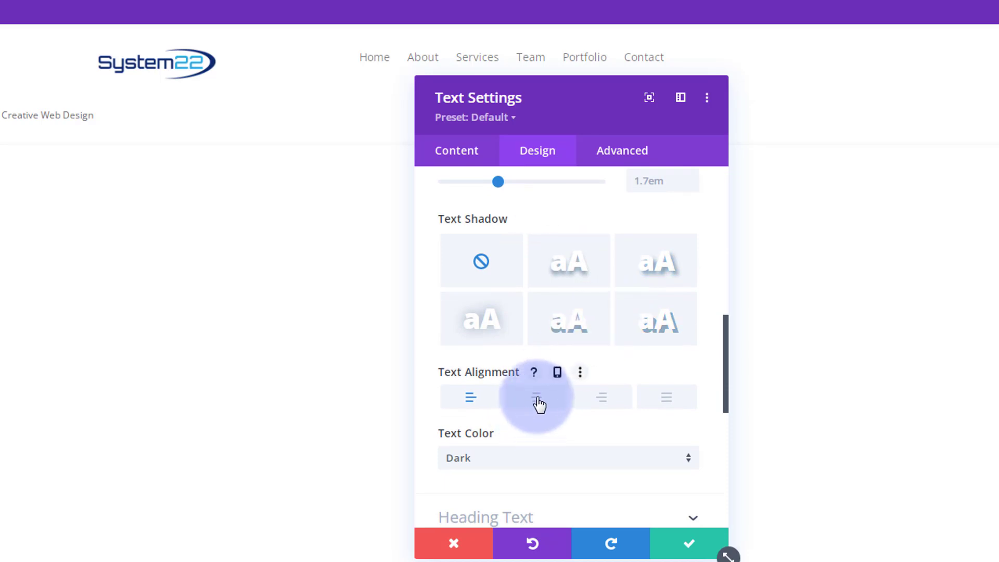
{"action": "left_click", "coordinate": [536, 397]}
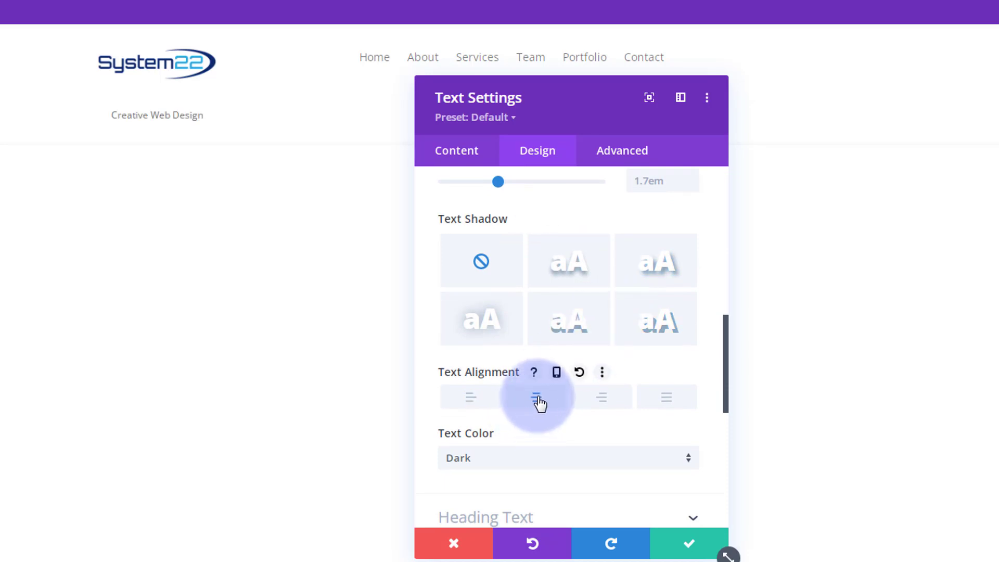
{"action": "left_click", "coordinate": [536, 397]}
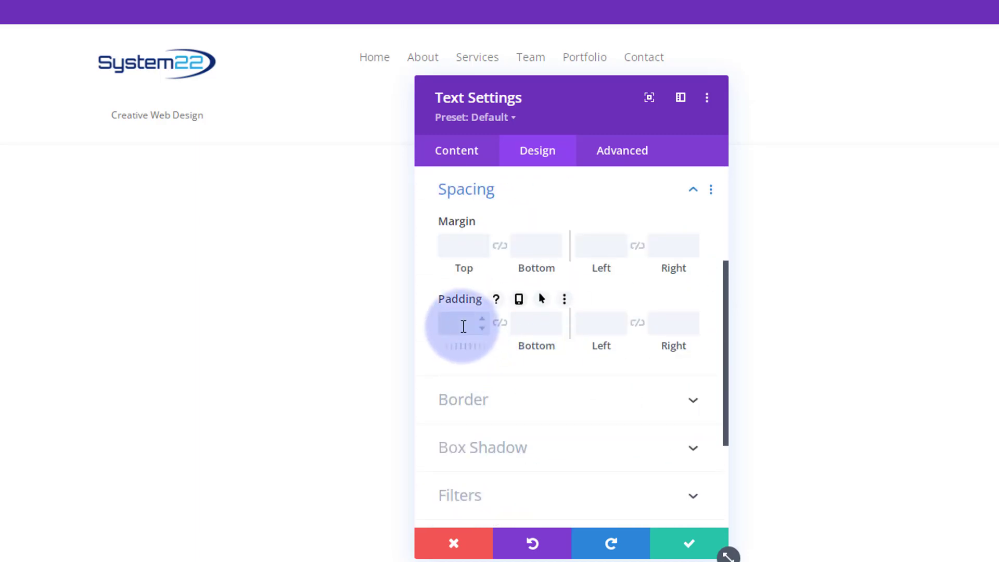
Give the tagline 0px top padding and a -38px top margin, then save.
{"action": "type", "text": "0px"}
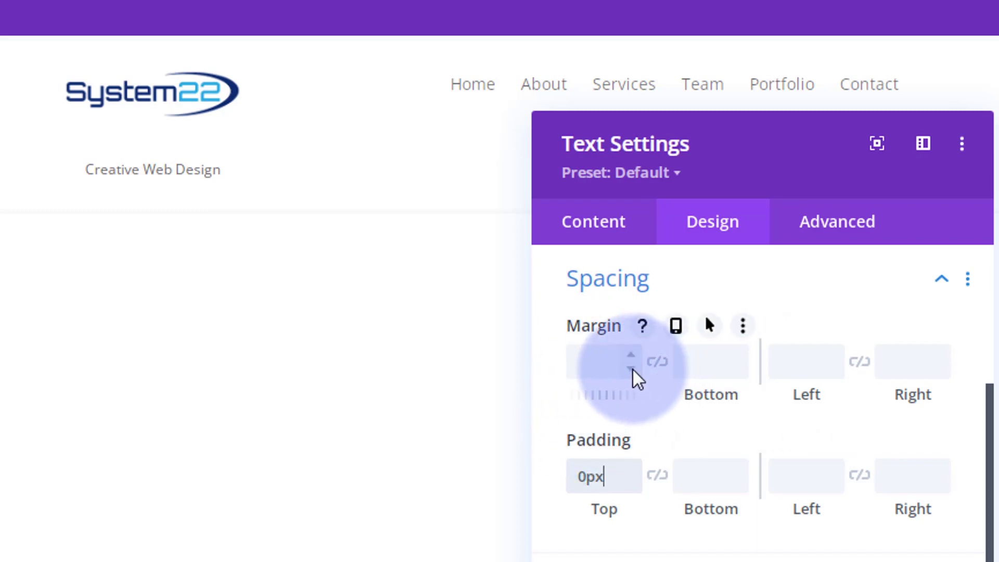
{"action": "type", "text": "-1px"}
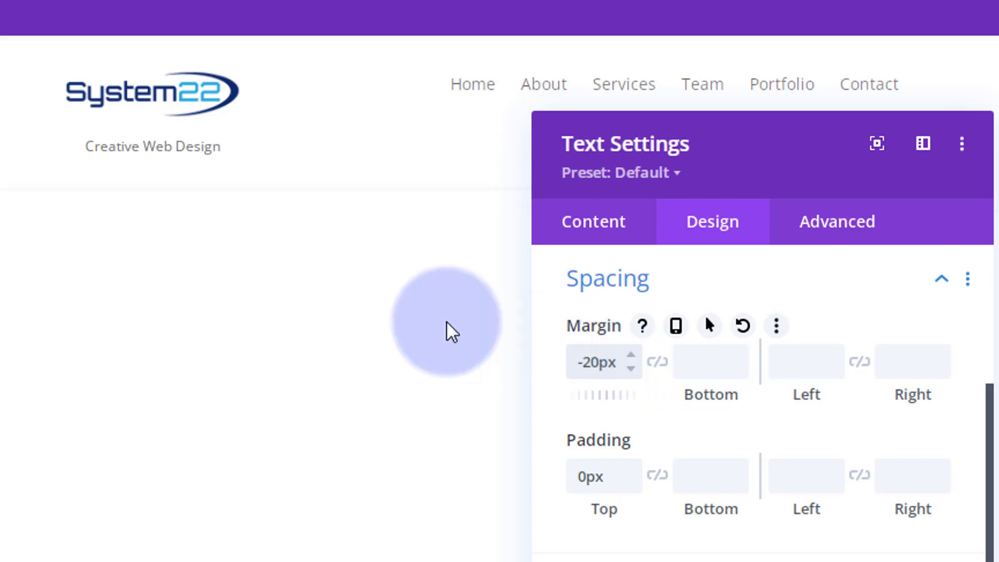
{"action": "left_click", "coordinate": [596, 363]}
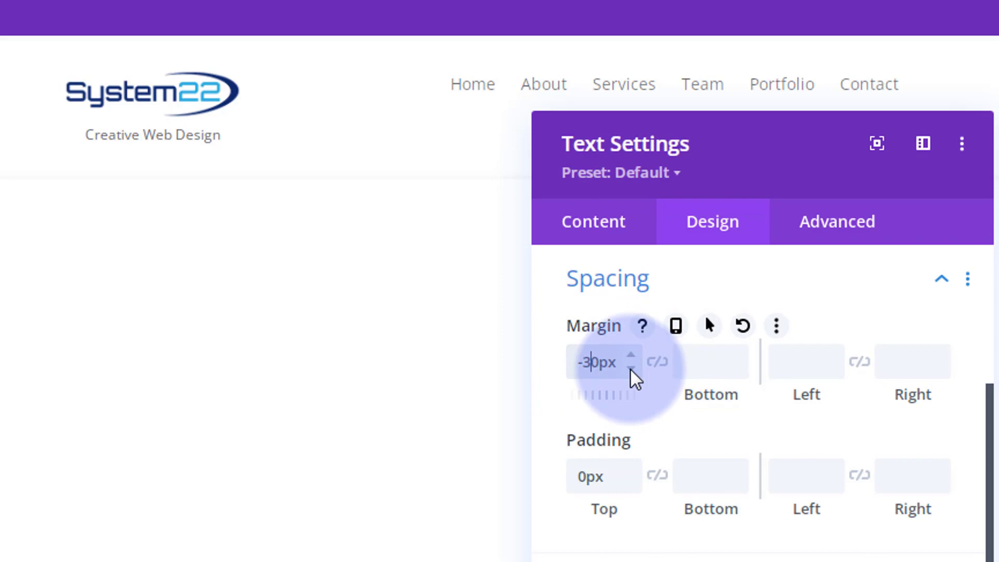
{"action": "left_click", "coordinate": [630, 370]}
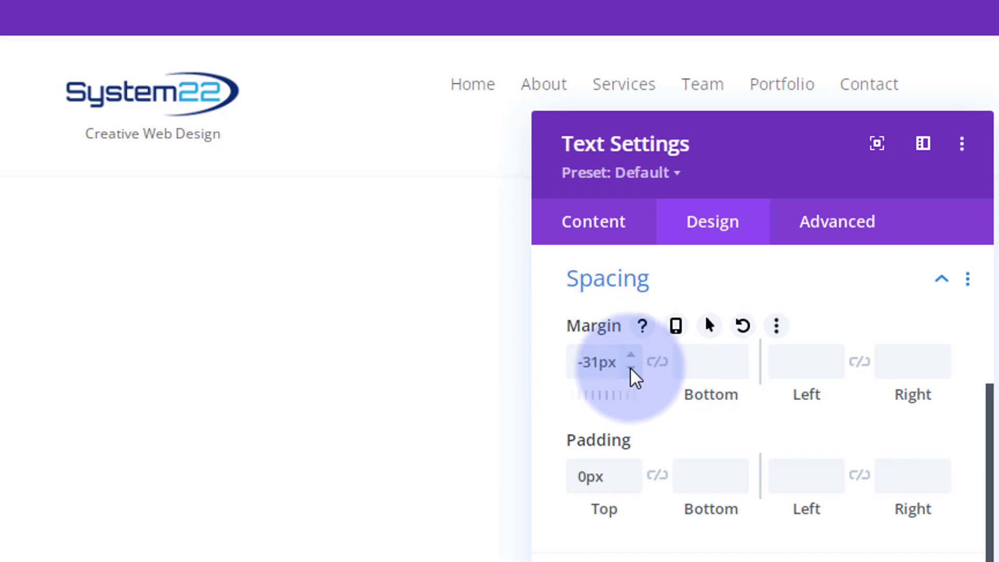
{"action": "left_click", "coordinate": [613, 371]}
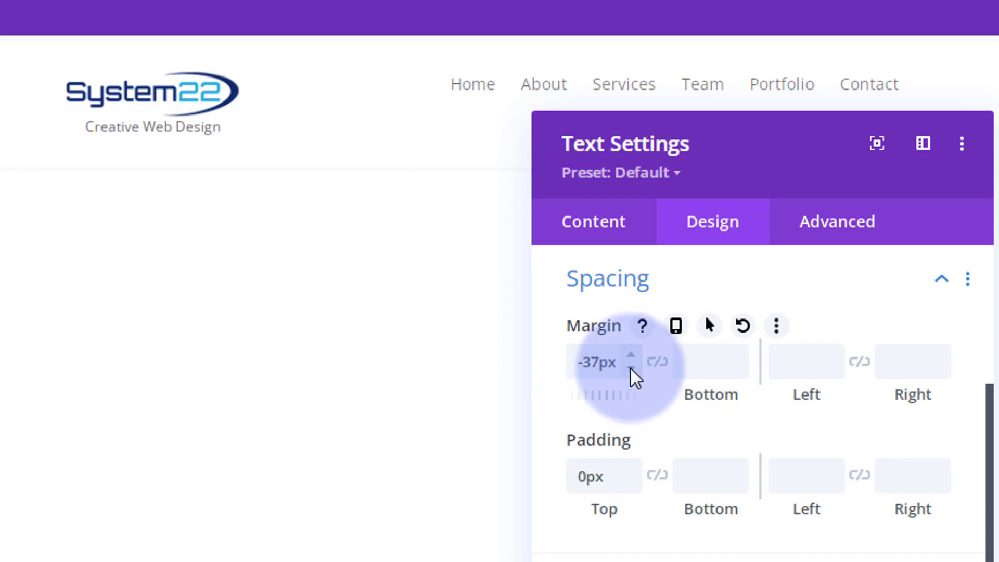
{"action": "left_click", "coordinate": [629, 367]}
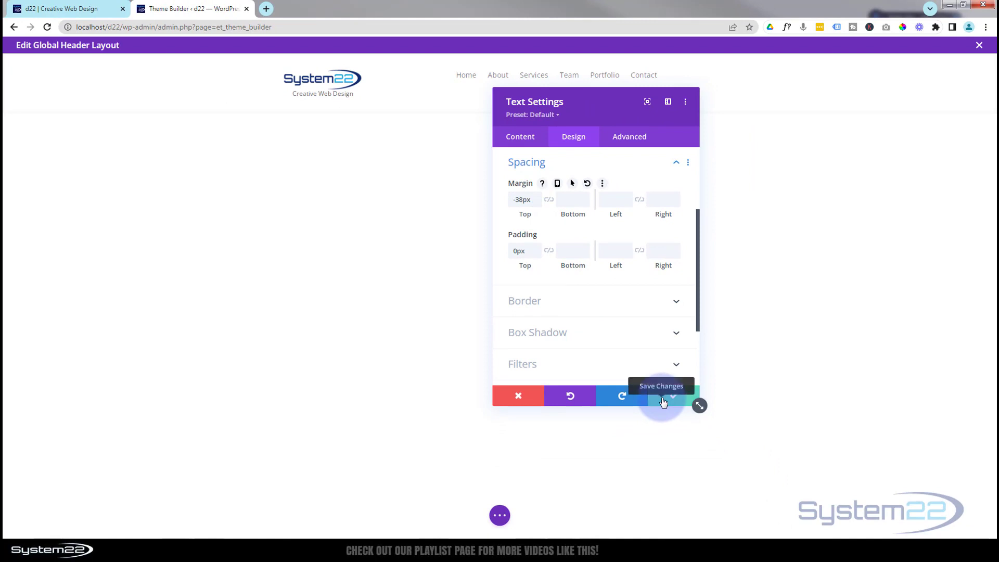
{"action": "left_click", "coordinate": [661, 395]}
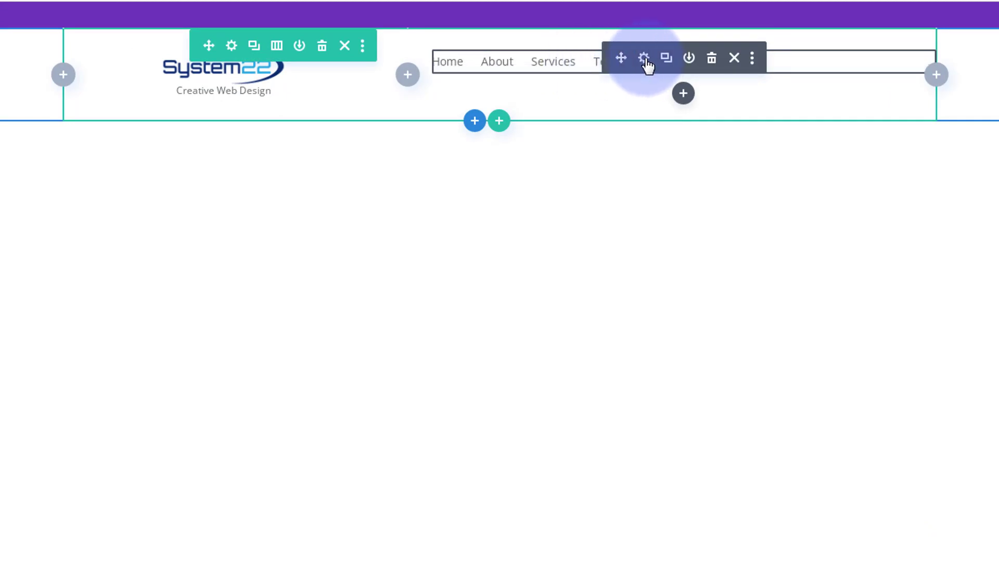
Give the Menu module 15px top padding and save its settings.
{"action": "left_click", "coordinate": [644, 58]}
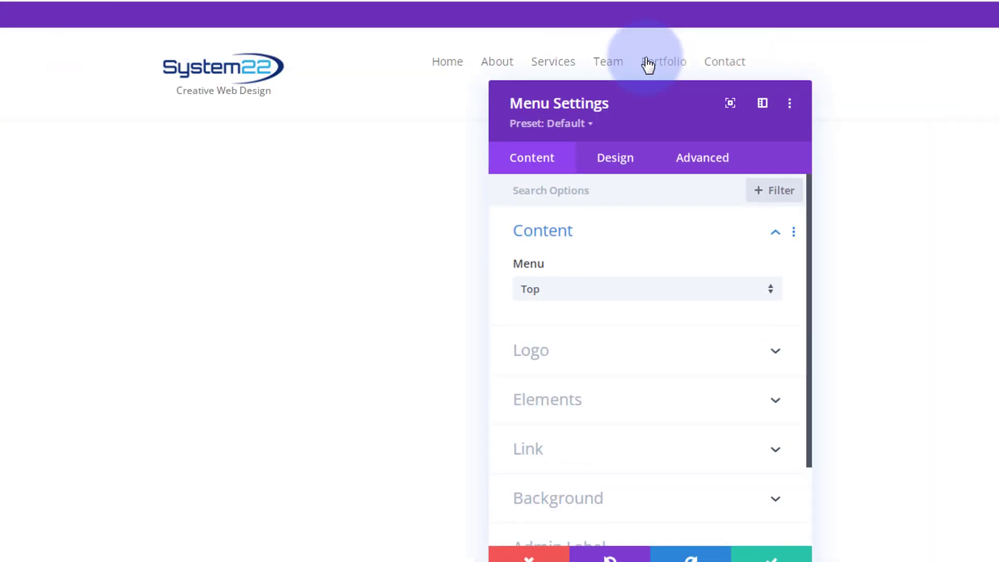
{"action": "left_click", "coordinate": [614, 157]}
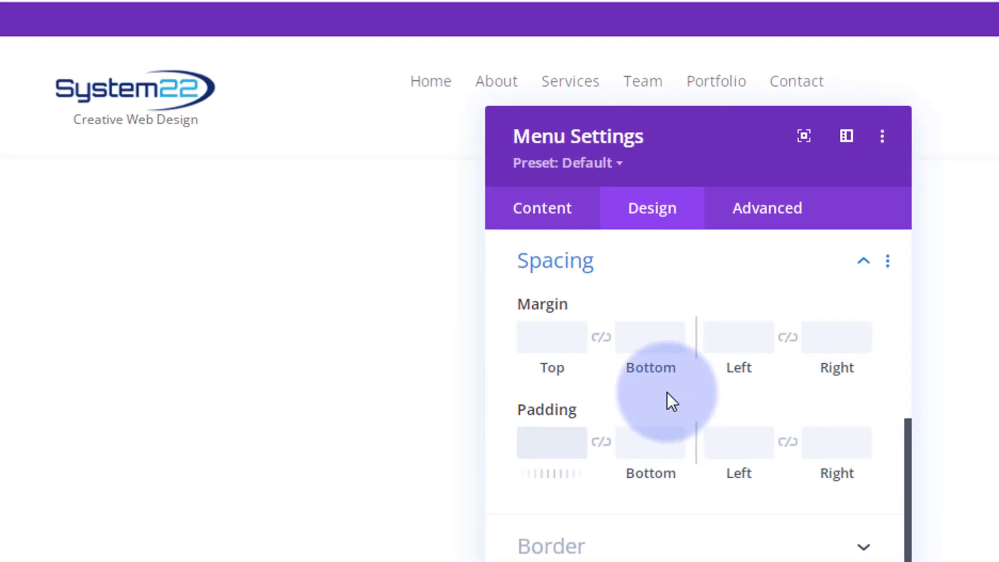
{"action": "type", "text": "15px"}
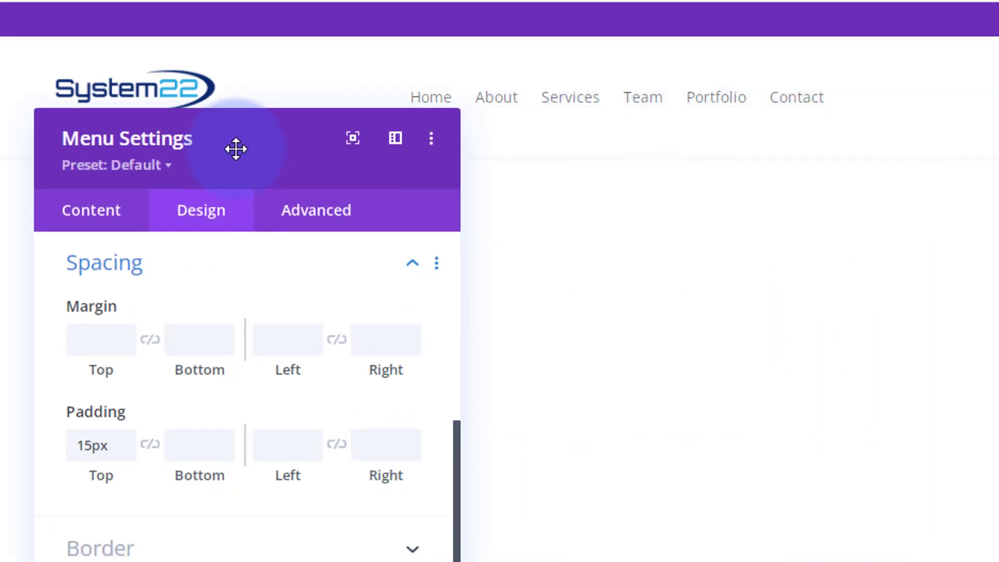
{"action": "left_click_drag", "start_coordinate": [235, 150], "coordinate": [264, 258]}
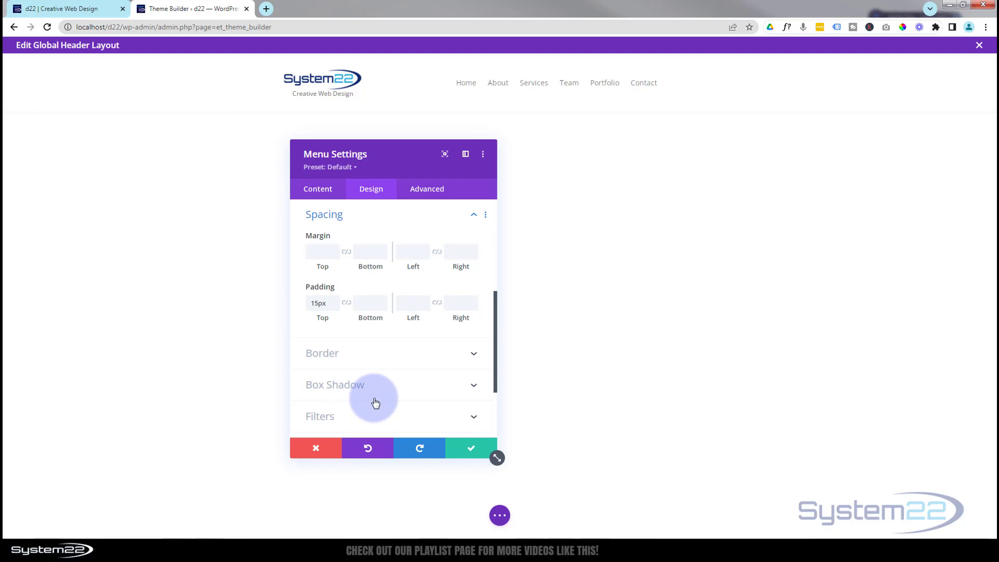
{"action": "left_click", "coordinate": [471, 448]}
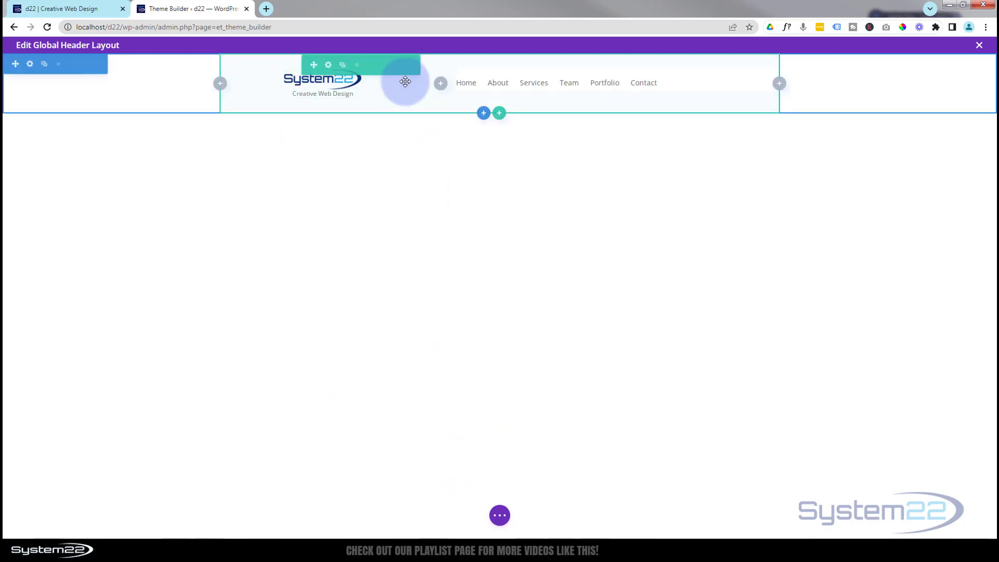
{"action": "left_click", "coordinate": [328, 64]}
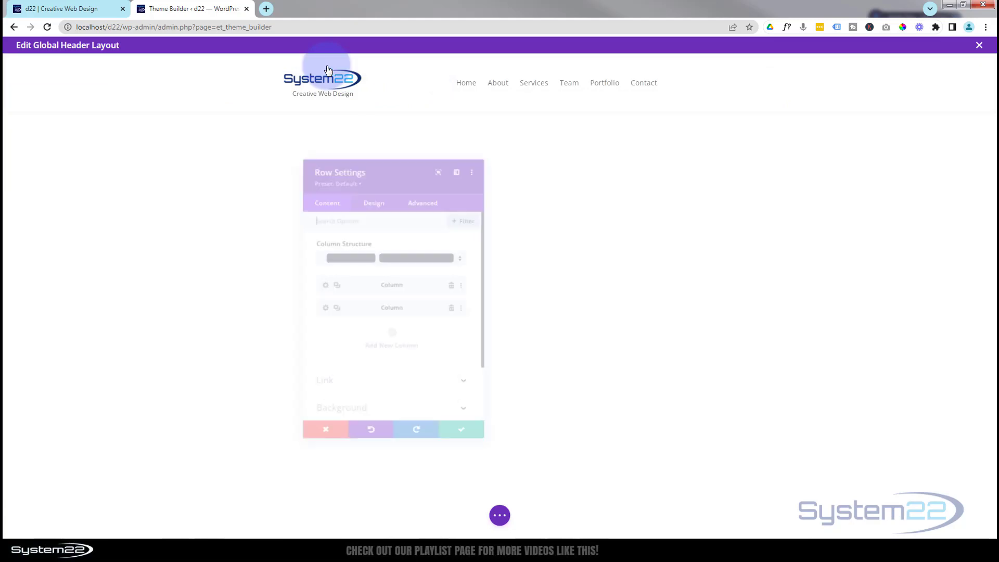
Enter 15px as the header row's Padding Top and save the row settings.
{"action": "left_click", "coordinate": [371, 188]}
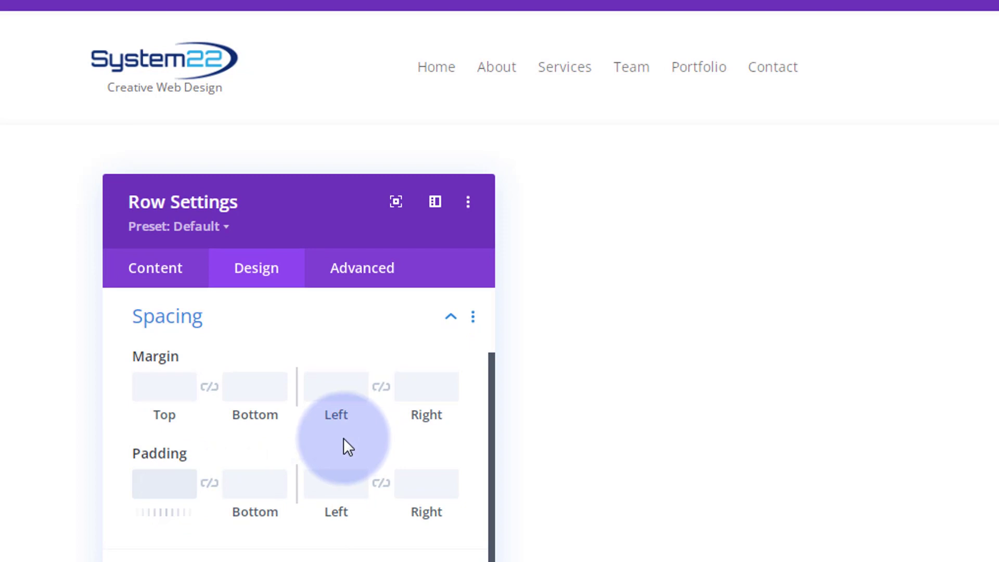
{"action": "type", "text": "1"}
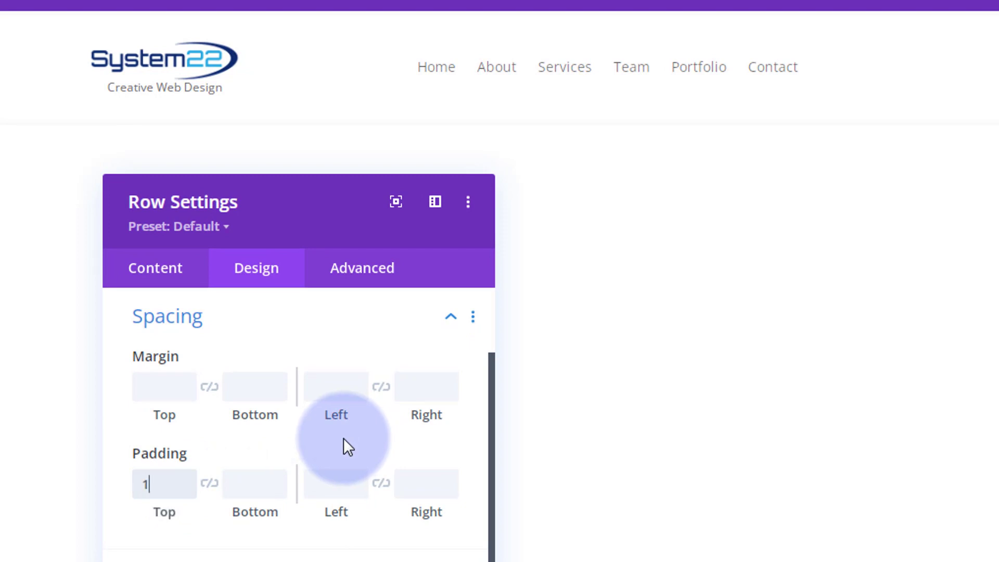
{"action": "type", "text": "0px"}
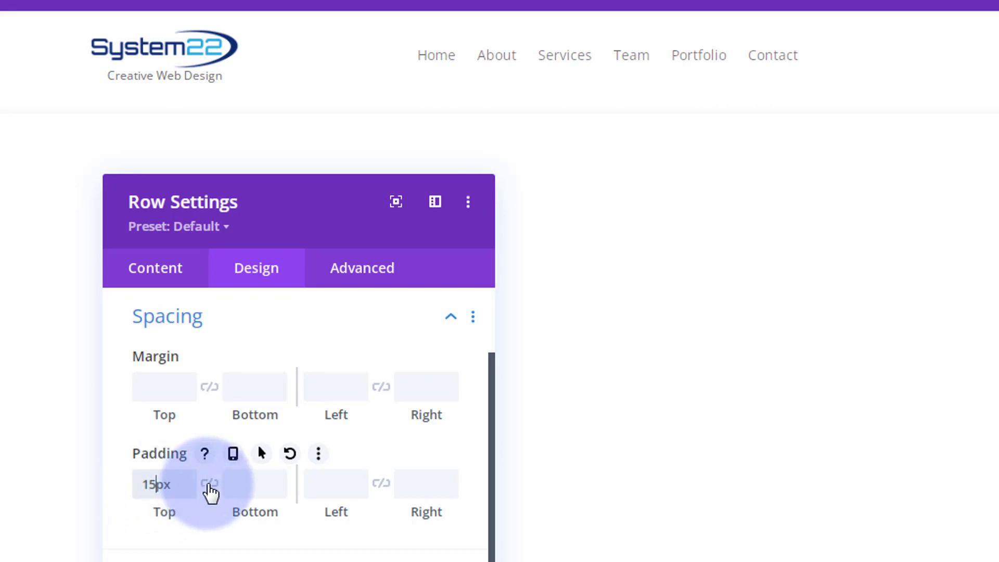
{"action": "left_click", "coordinate": [211, 484]}
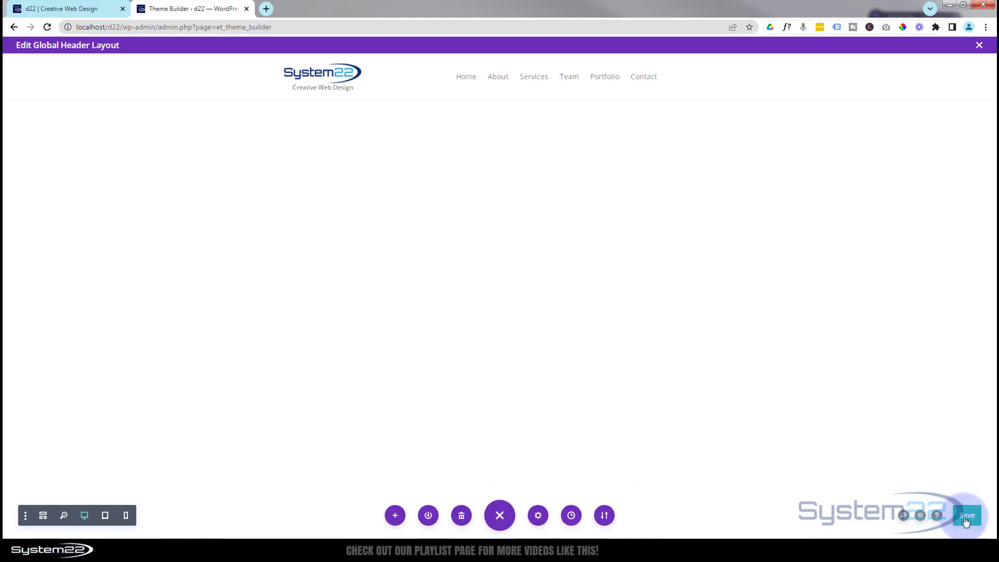
Save the global header layout, review it on the reloaded live site, and return to Theme Builder.
{"action": "left_click", "coordinate": [967, 515]}
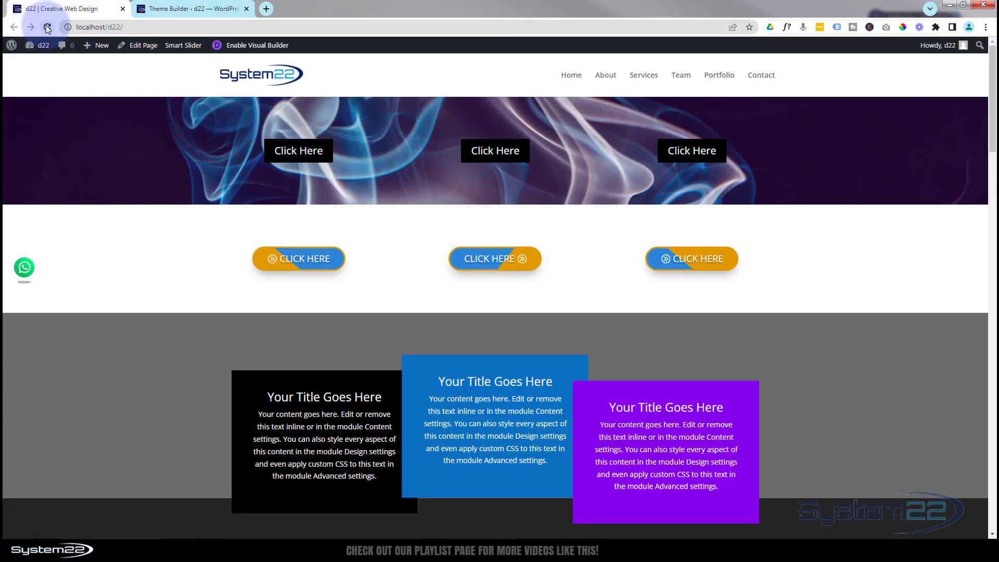
{"action": "left_click", "coordinate": [48, 26]}
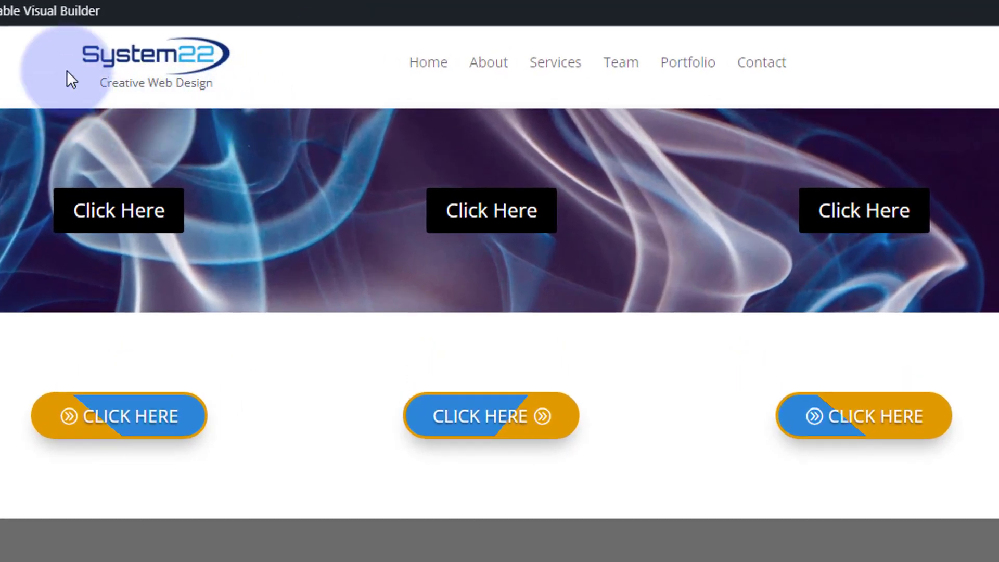
{"action": "mouse_move", "coordinate": [320, 82]}
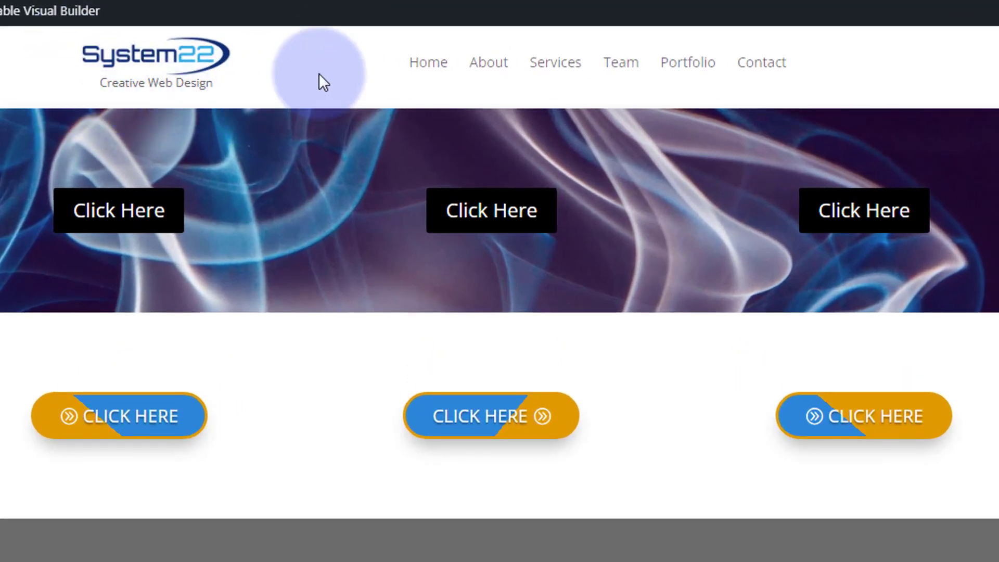
{"action": "mouse_move", "coordinate": [666, 86]}
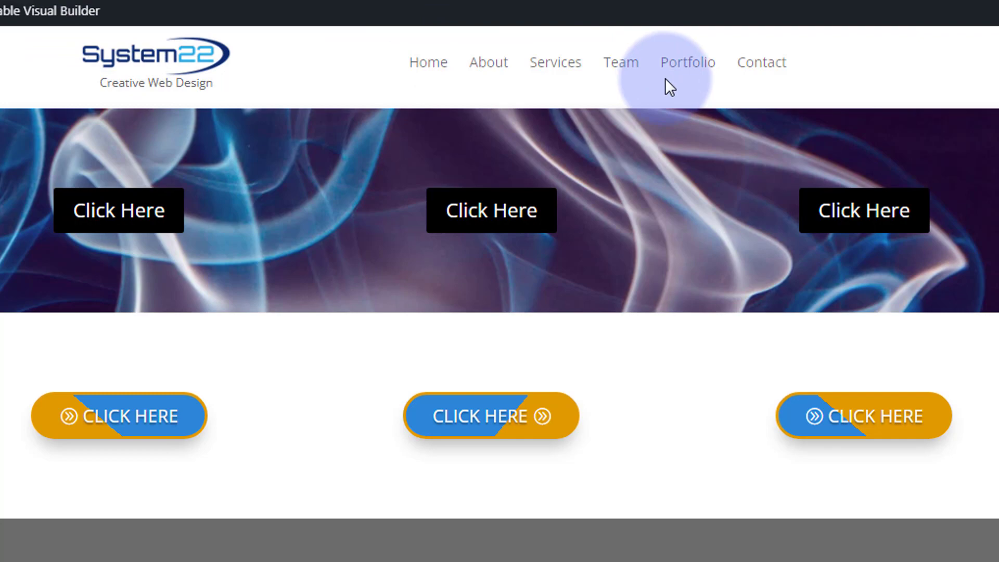
{"action": "left_click", "coordinate": [188, 9]}
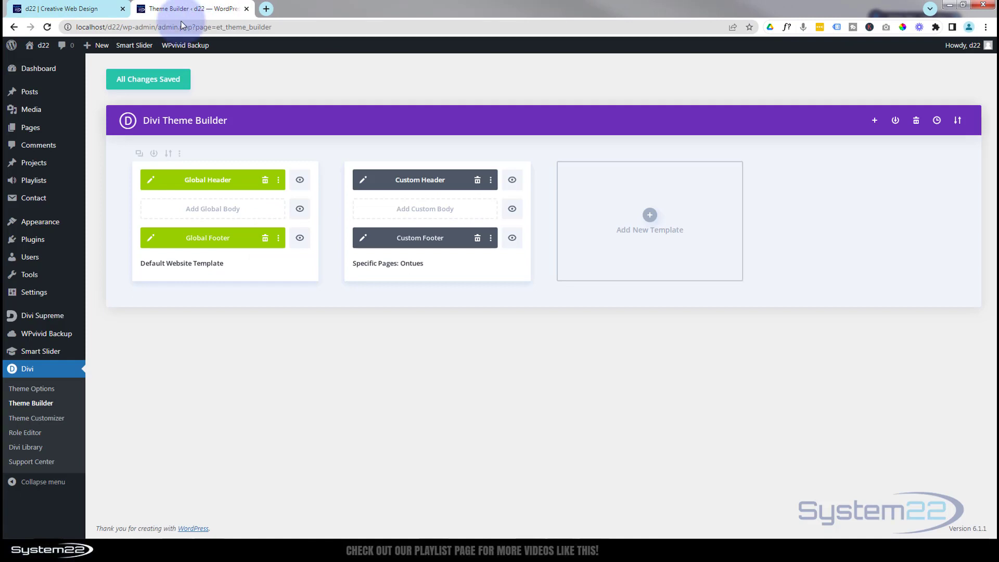
{"action": "mouse_move", "coordinate": [151, 179]}
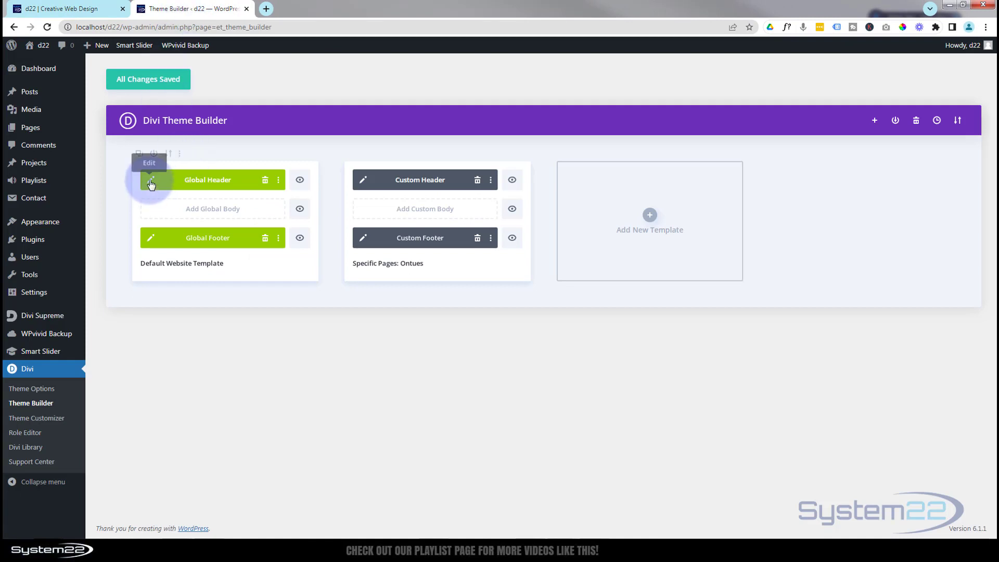
Edit the Default Website Template's Global Header layout.
{"action": "left_click", "coordinate": [151, 179]}
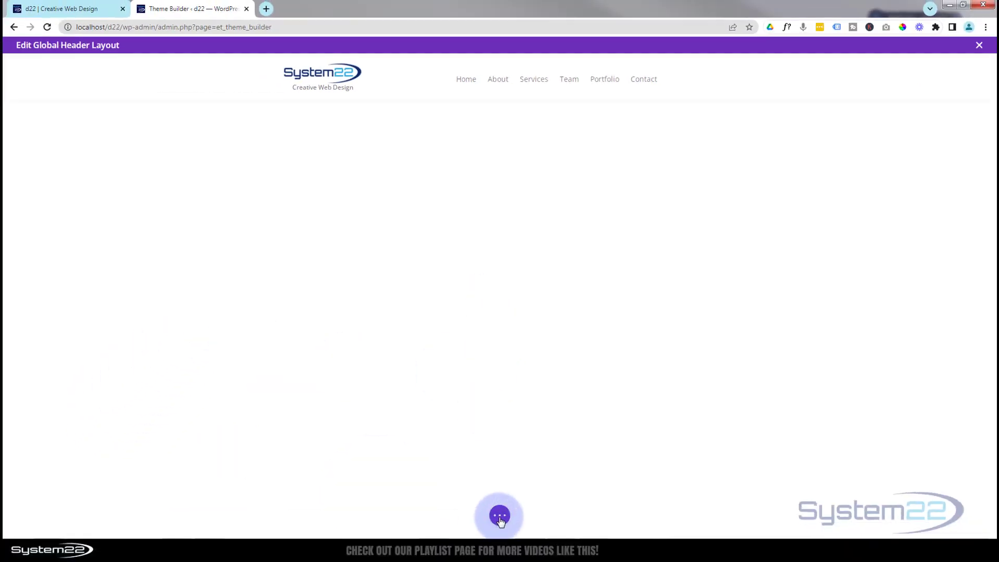
Preview the global header in Tablet and Phone views, then close the header editor.
{"action": "left_click", "coordinate": [499, 514]}
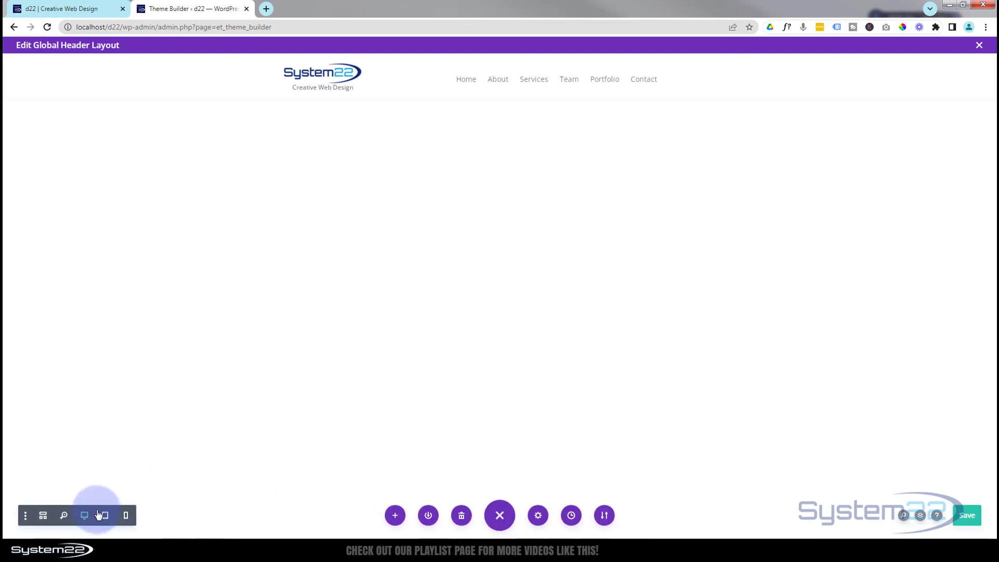
{"action": "left_click", "coordinate": [104, 516]}
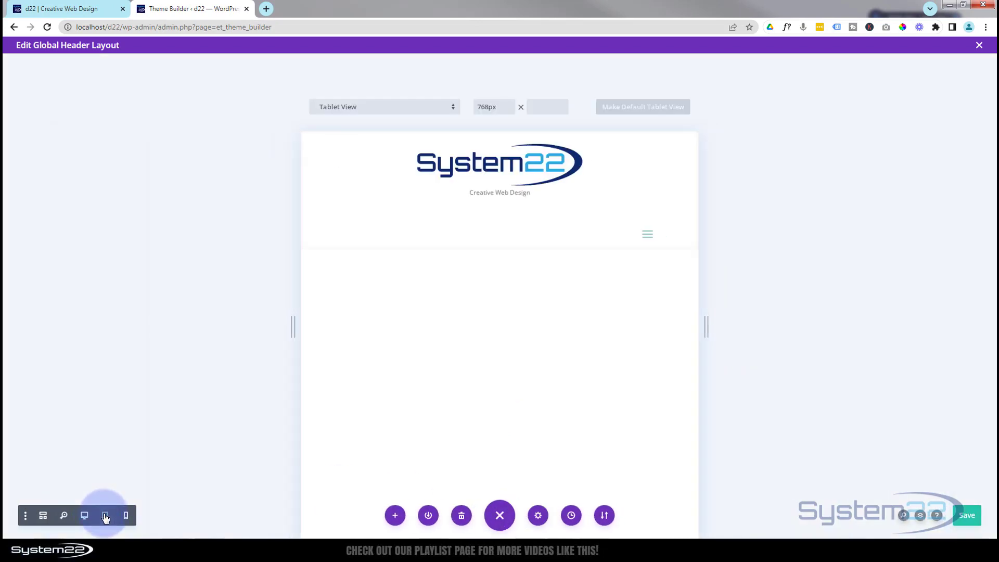
{"action": "left_click", "coordinate": [105, 516]}
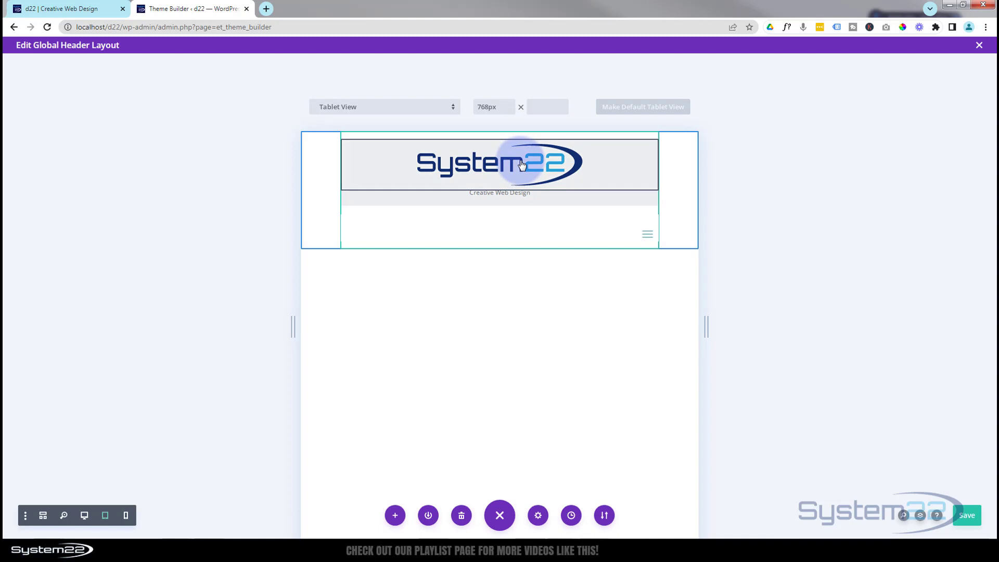
{"action": "mouse_move", "coordinate": [501, 201]}
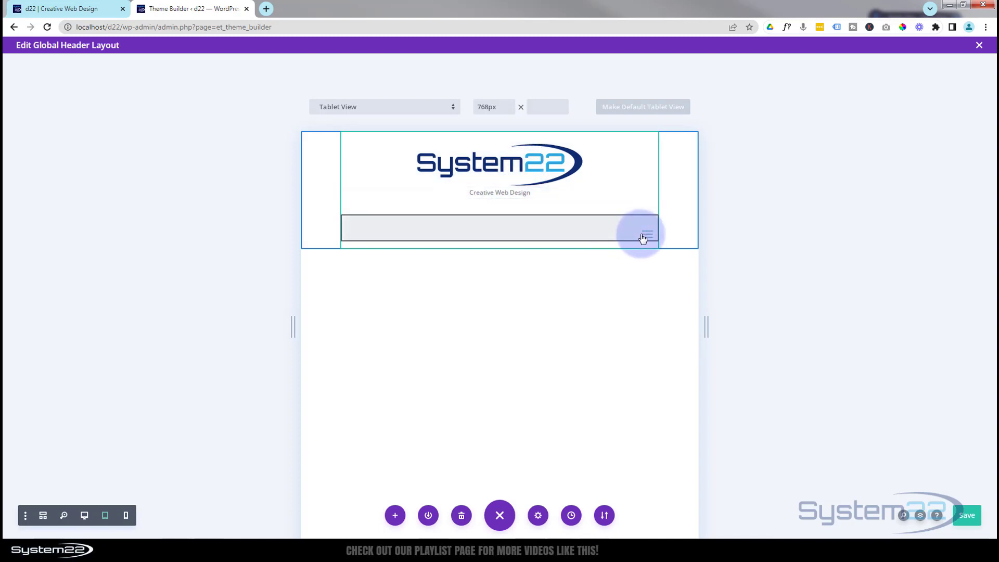
{"action": "left_click", "coordinate": [125, 515]}
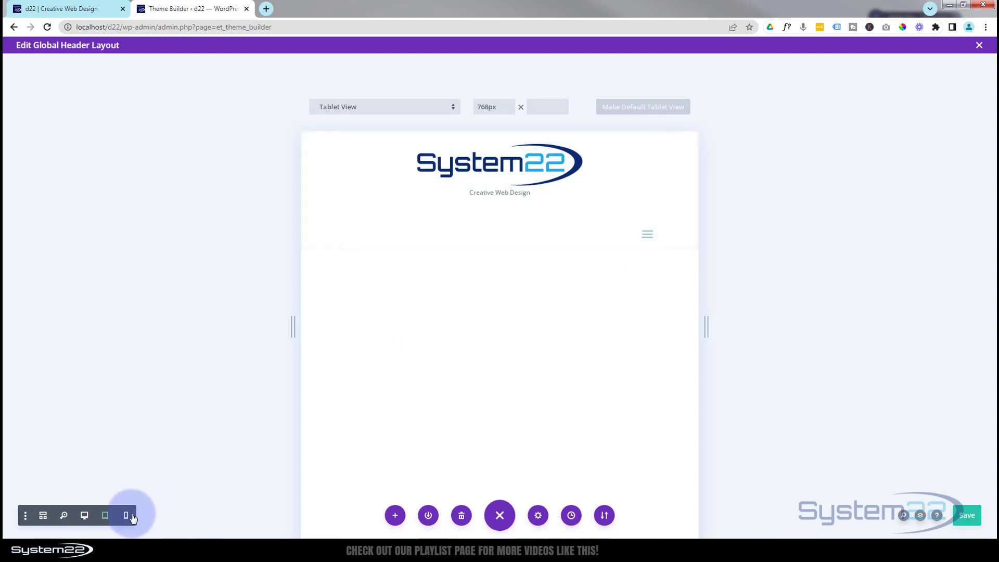
{"action": "left_click", "coordinate": [126, 516]}
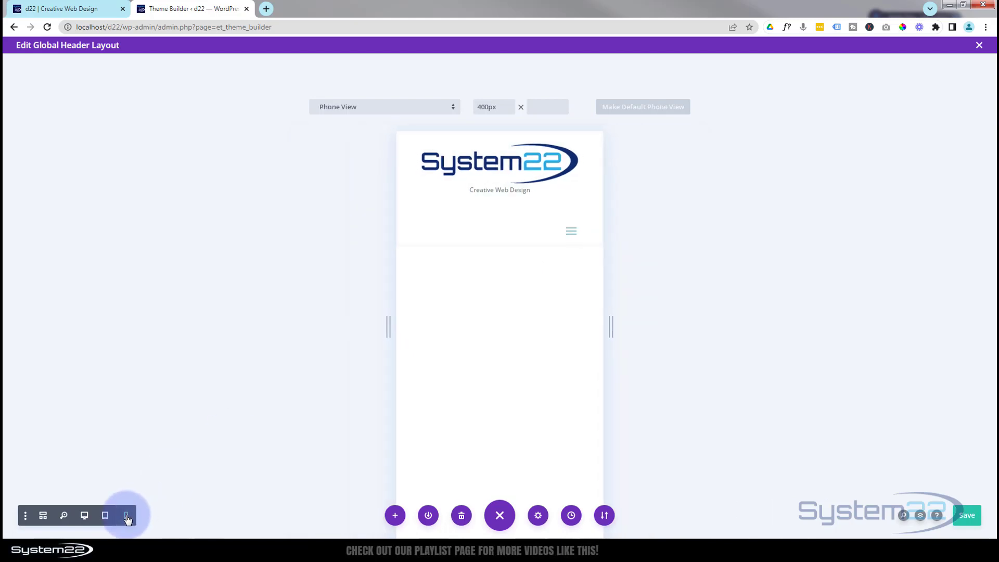
{"action": "left_click", "coordinate": [126, 516]}
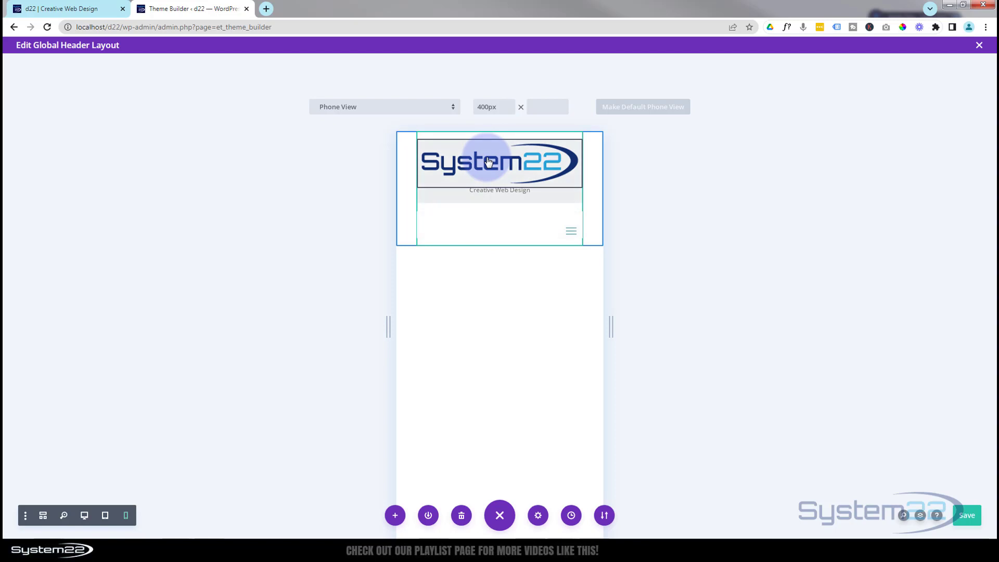
{"action": "mouse_move", "coordinate": [482, 210]}
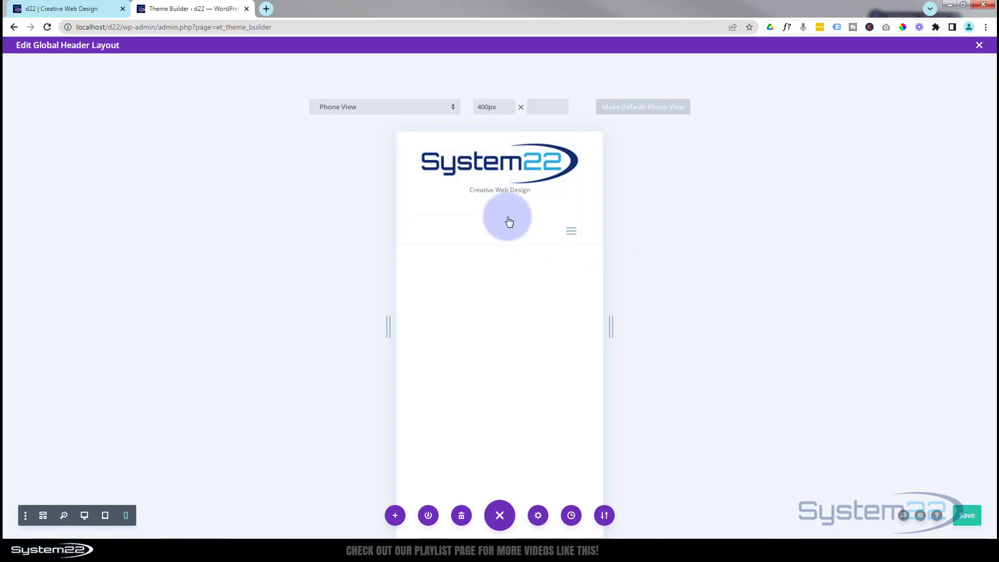
{"action": "mouse_move", "coordinate": [771, 370]}
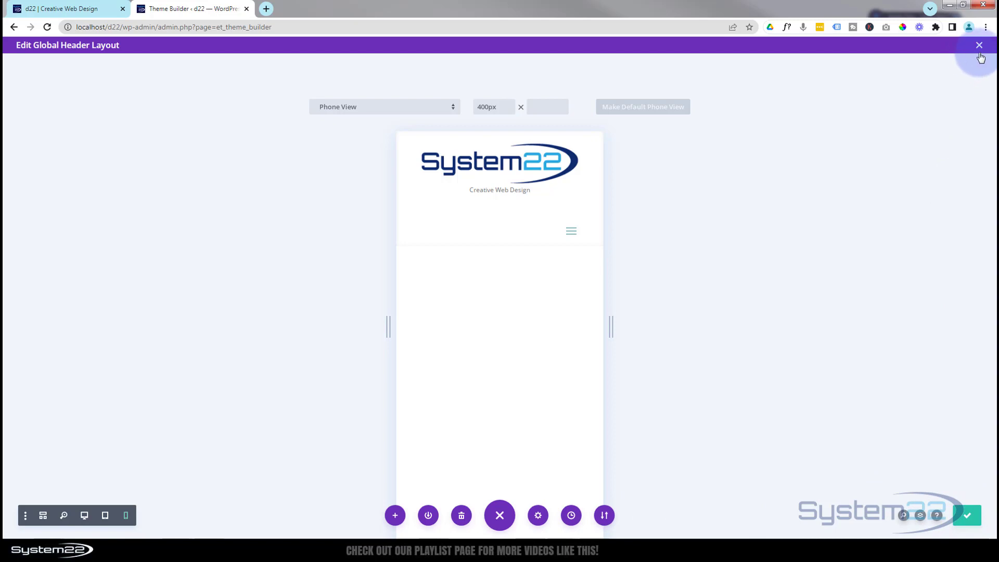
{"action": "left_click", "coordinate": [979, 45]}
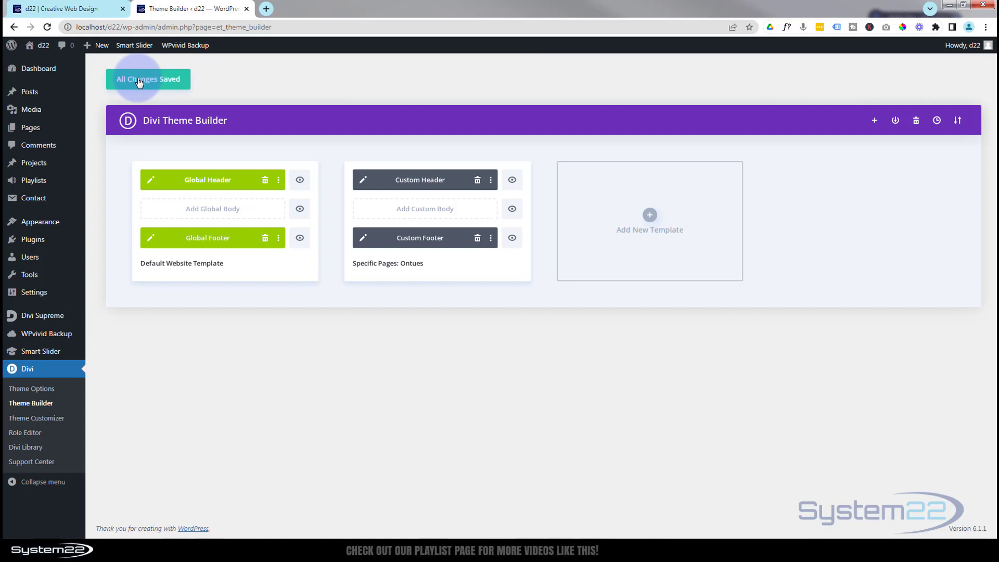
{"action": "mouse_move", "coordinate": [173, 86]}
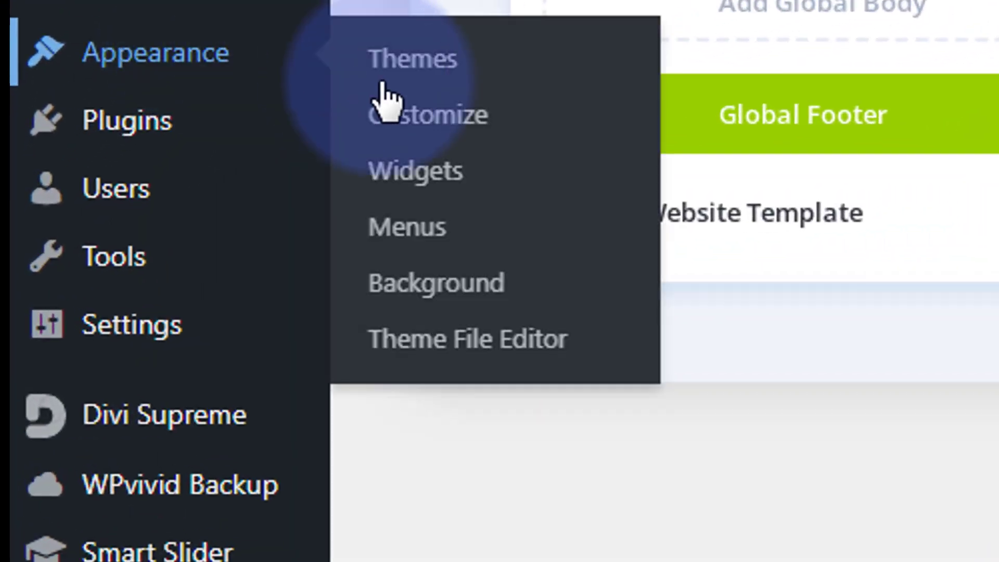
Change the Customizer Site Identity tagline to 'Love The Divi Theme', publish, and return to the site.
{"action": "left_click", "coordinate": [428, 114]}
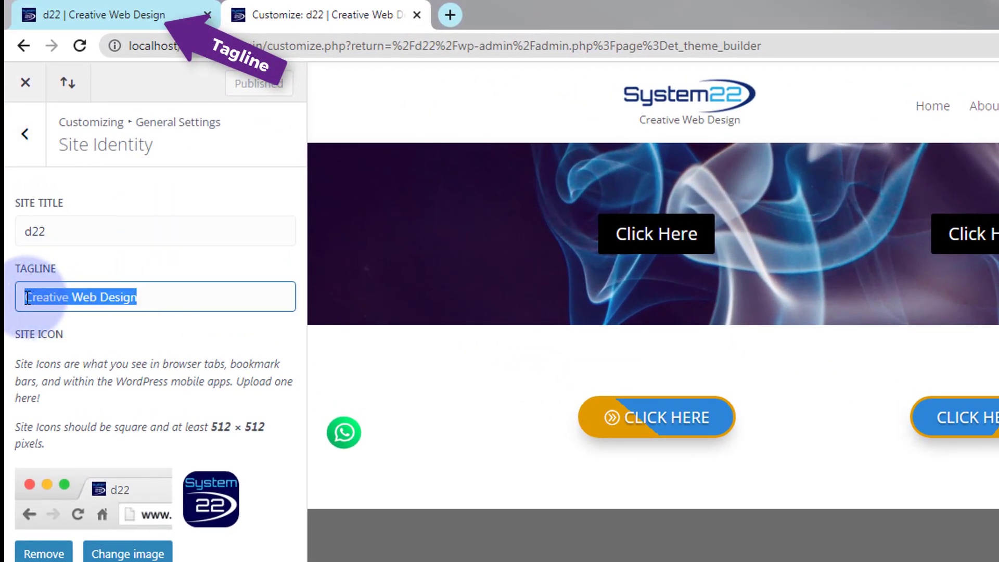
{"action": "type", "text": "love"}
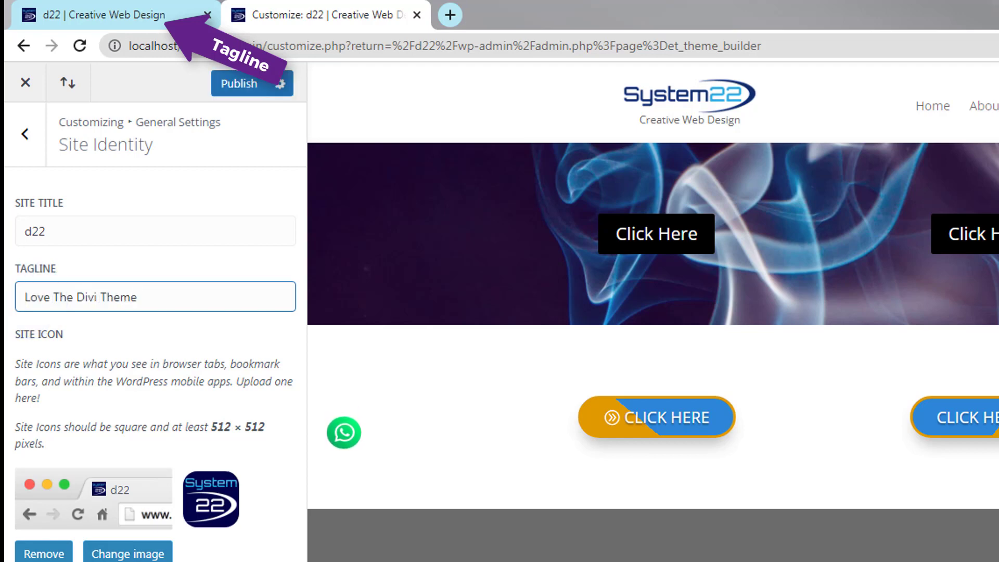
{"action": "left_click", "coordinate": [239, 83]}
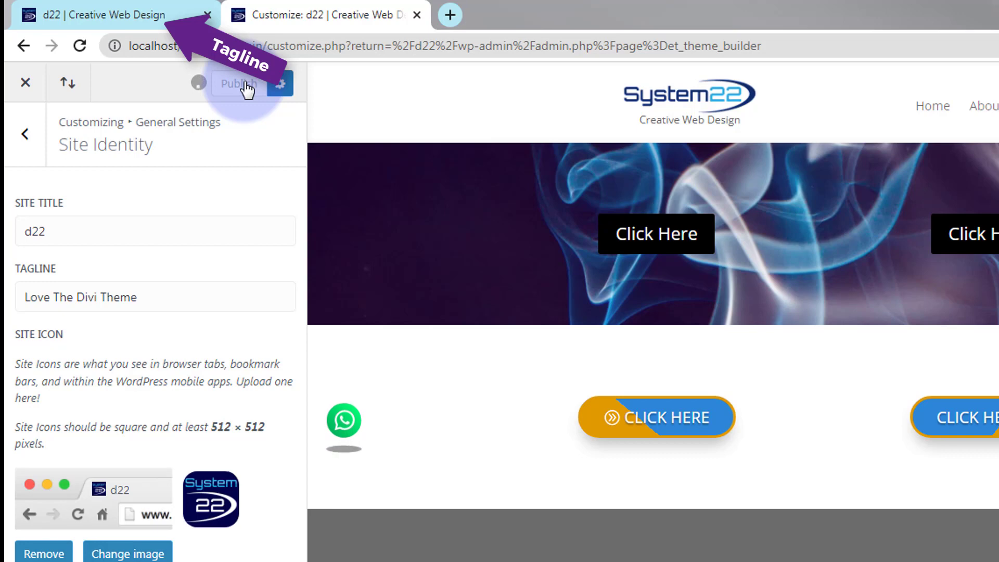
{"action": "left_click", "coordinate": [102, 15]}
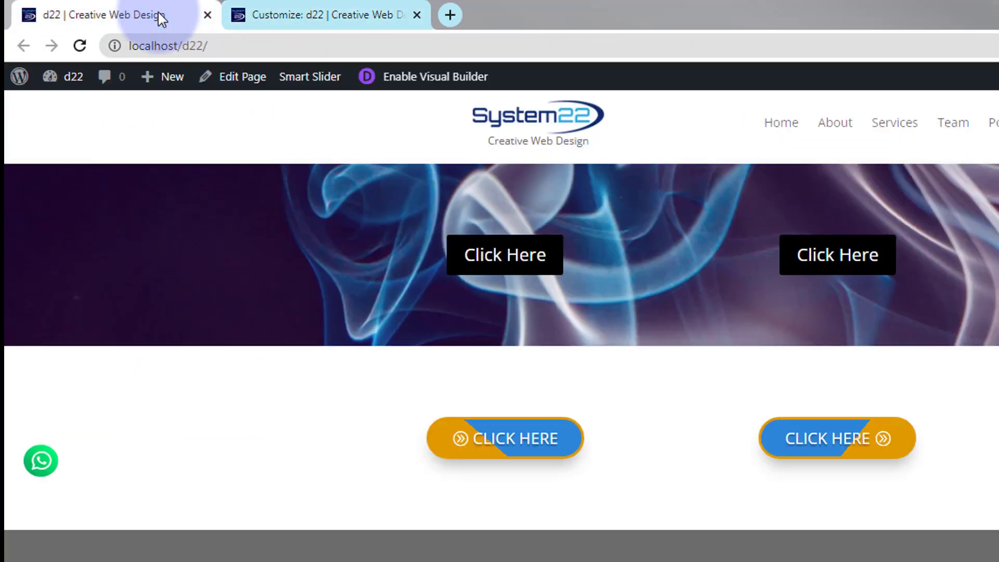
Reload the homepage to show 'Love The Divi Theme' under the logo.
{"action": "left_click", "coordinate": [79, 45]}
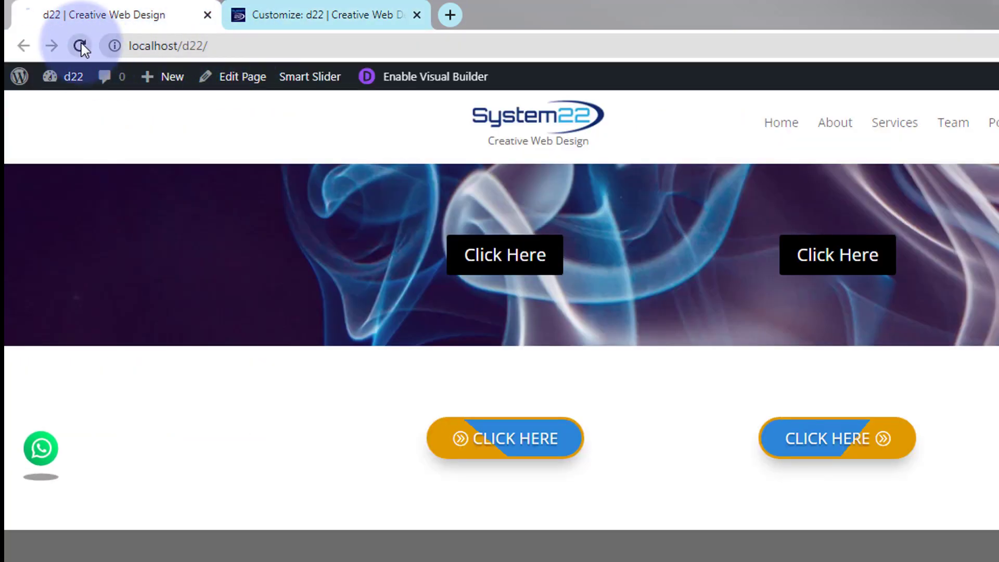
{"action": "left_click", "coordinate": [79, 45]}
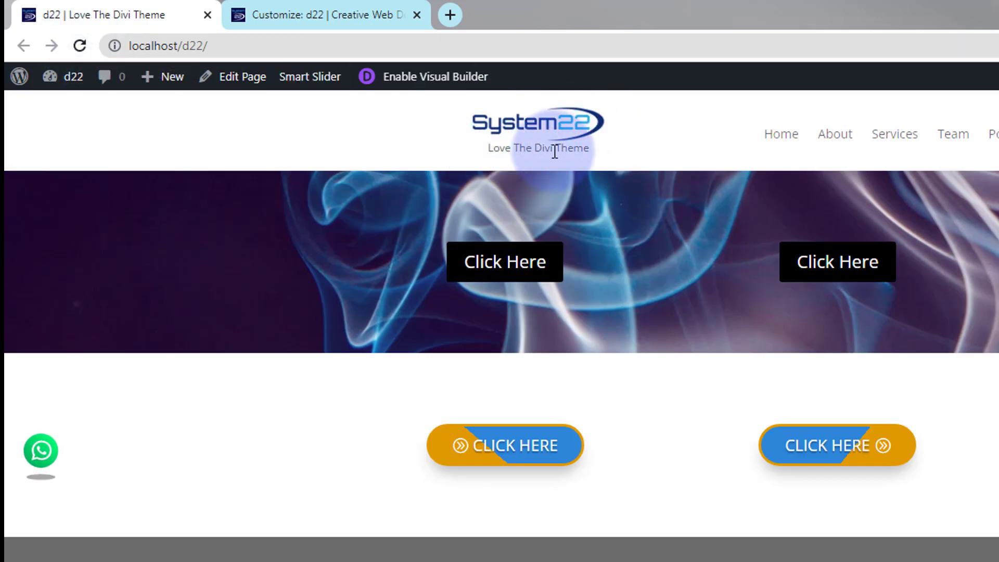
{"action": "mouse_move", "coordinate": [651, 135]}
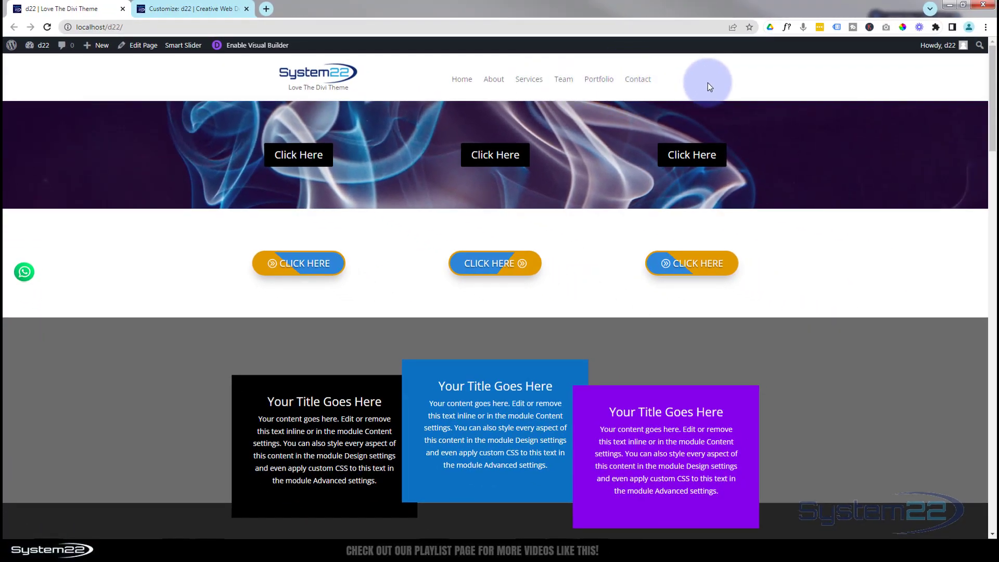
{"action": "mouse_move", "coordinate": [494, 155]}
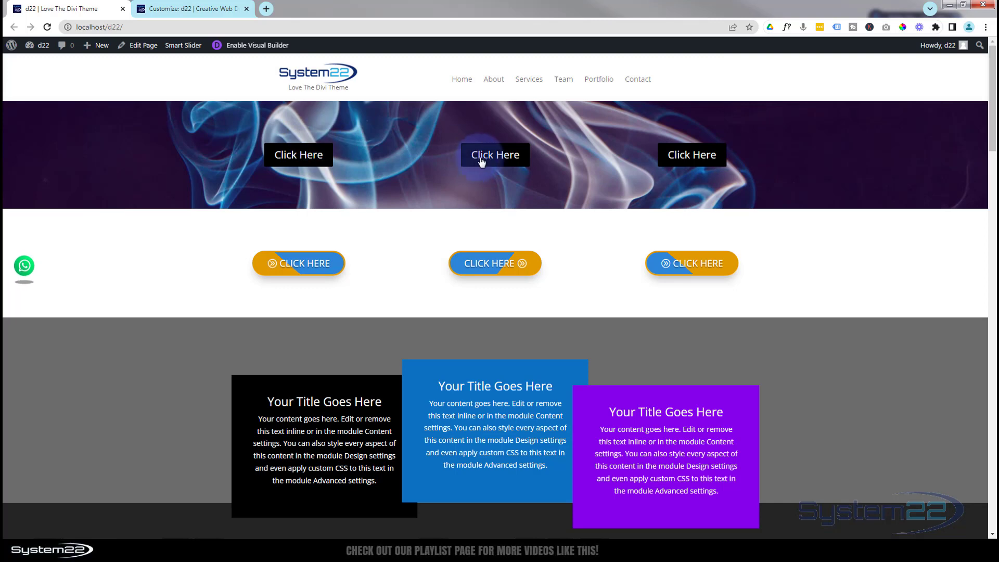
{"action": "mouse_move", "coordinate": [420, 166]}
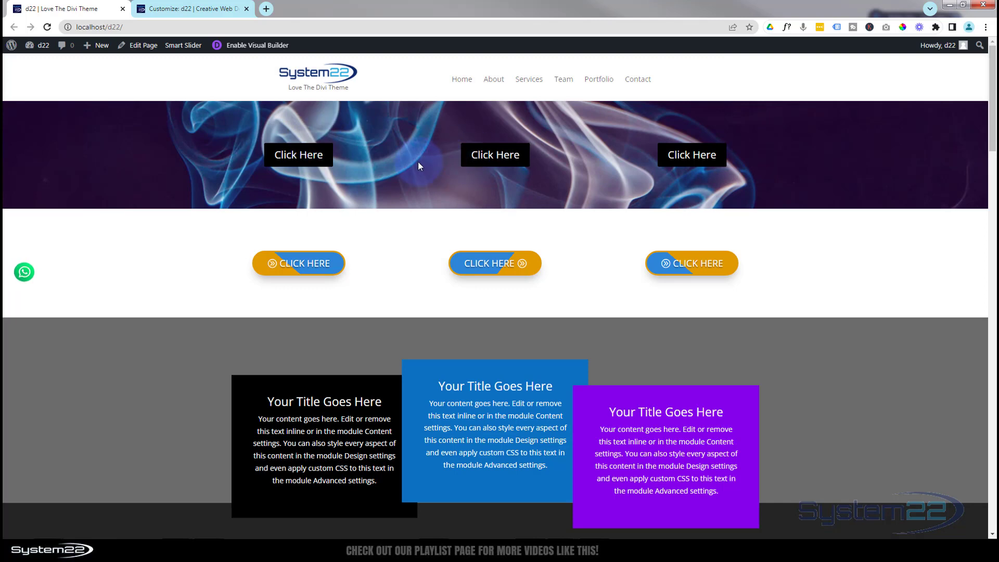